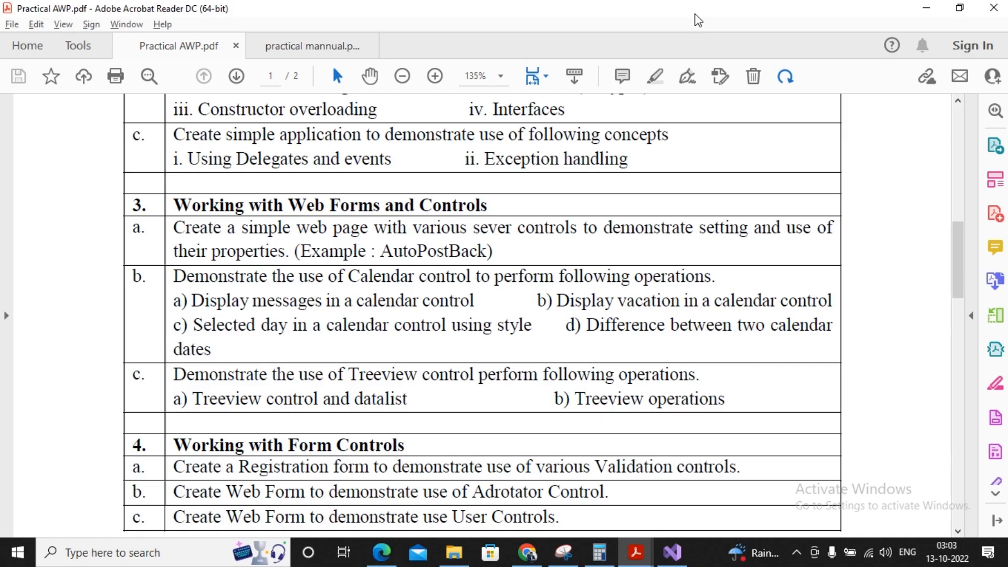
# Switch from Acrobat Reader to Visual Studio and bring up the practical3c project's context menu
pyautogui.click(670, 552)
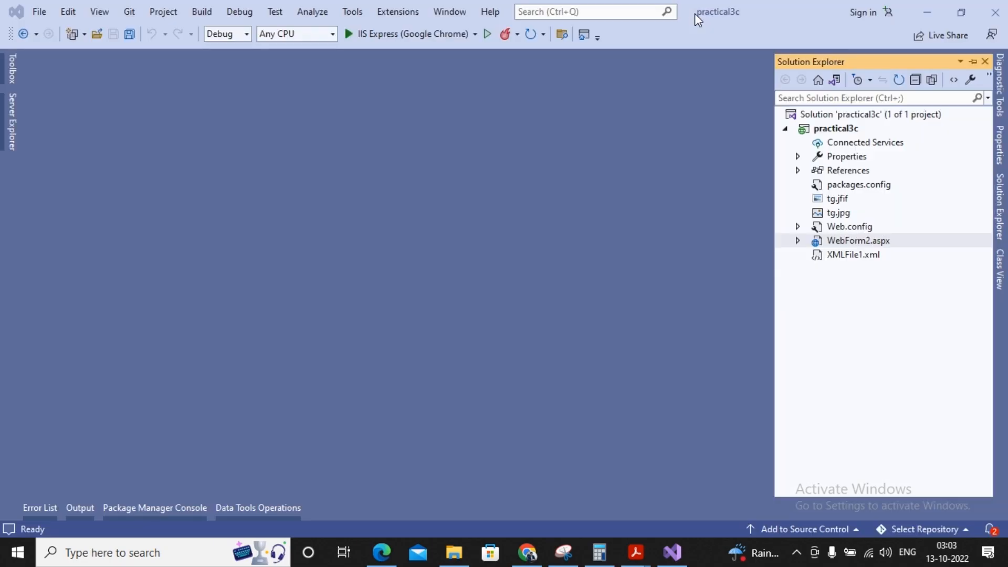
pyautogui.click(859, 240)
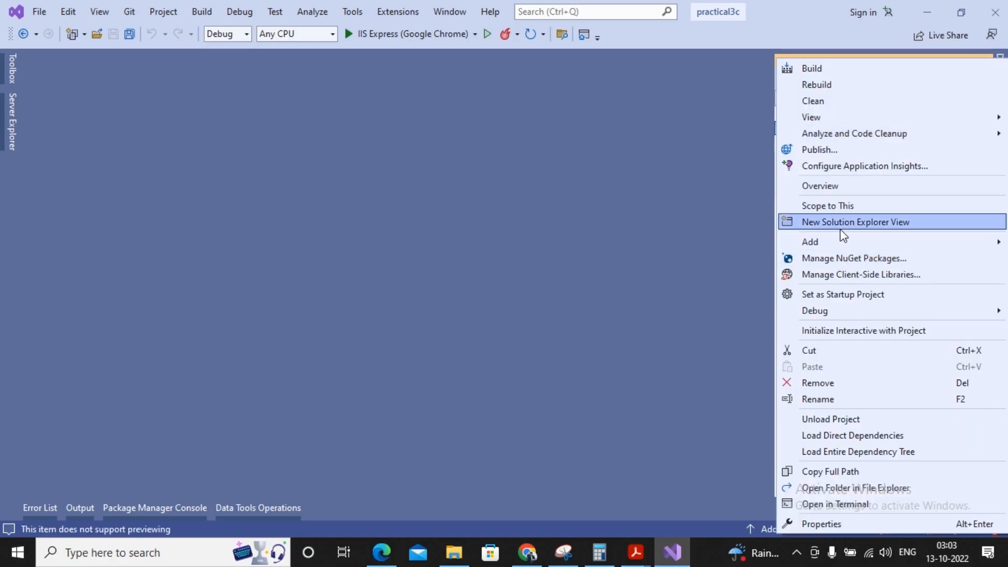
# Add a new Web Form to practical3c, keeping the default name WebForm1
pyautogui.click(831, 241)
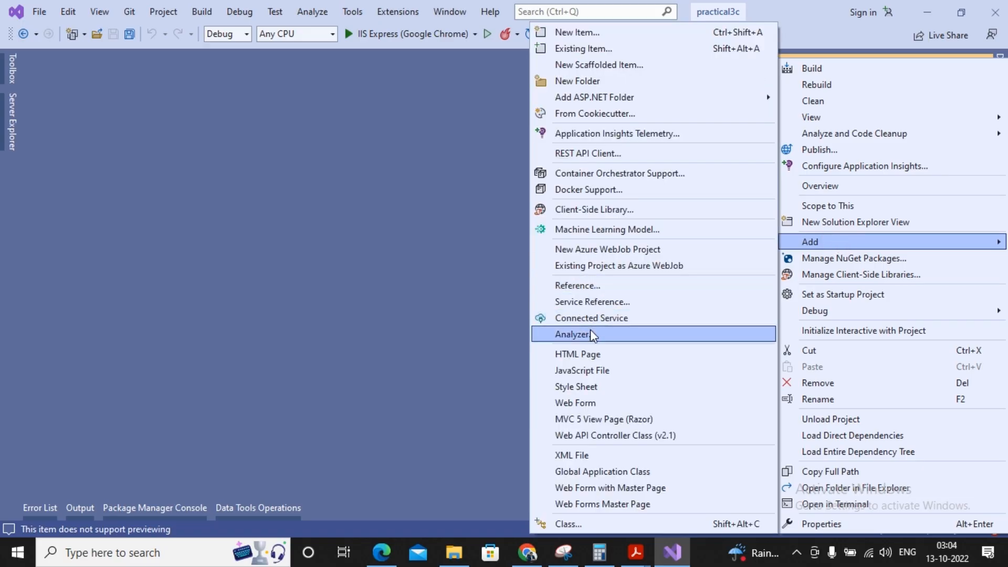
pyautogui.click(575, 403)
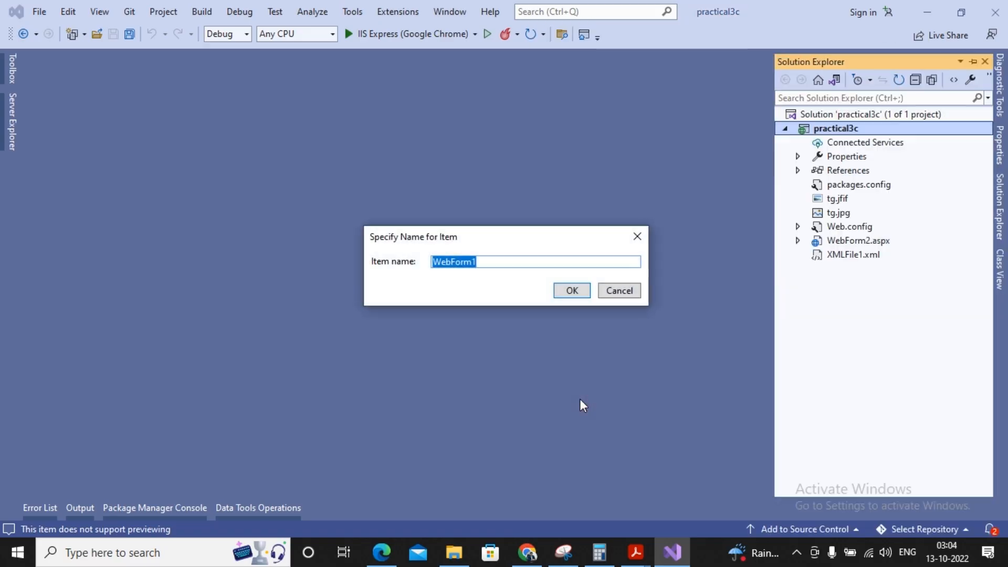
pyautogui.click(619, 290)
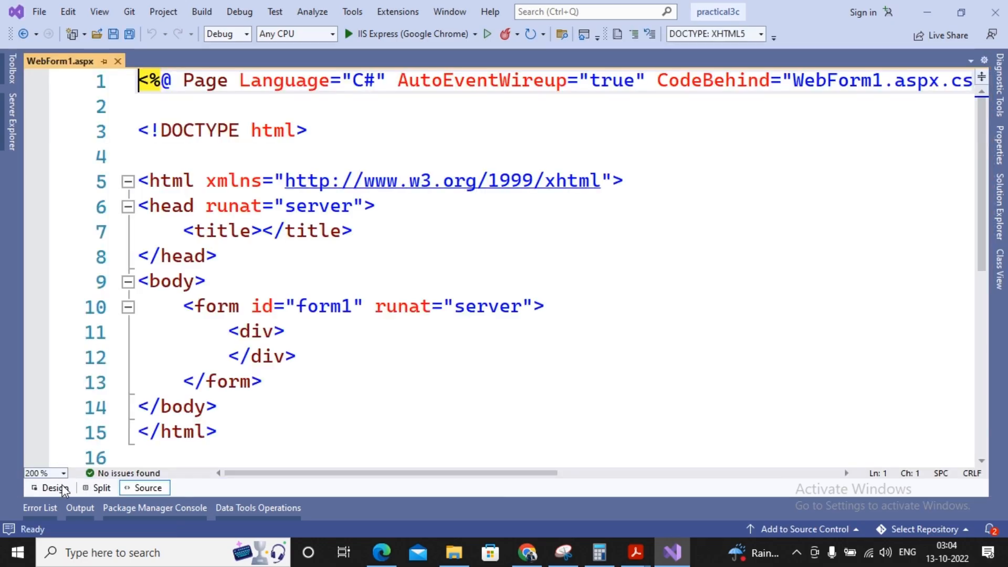
# Show WebForm1 in Design view and scroll the Toolbox down to the Navigation controls
pyautogui.click(49, 488)
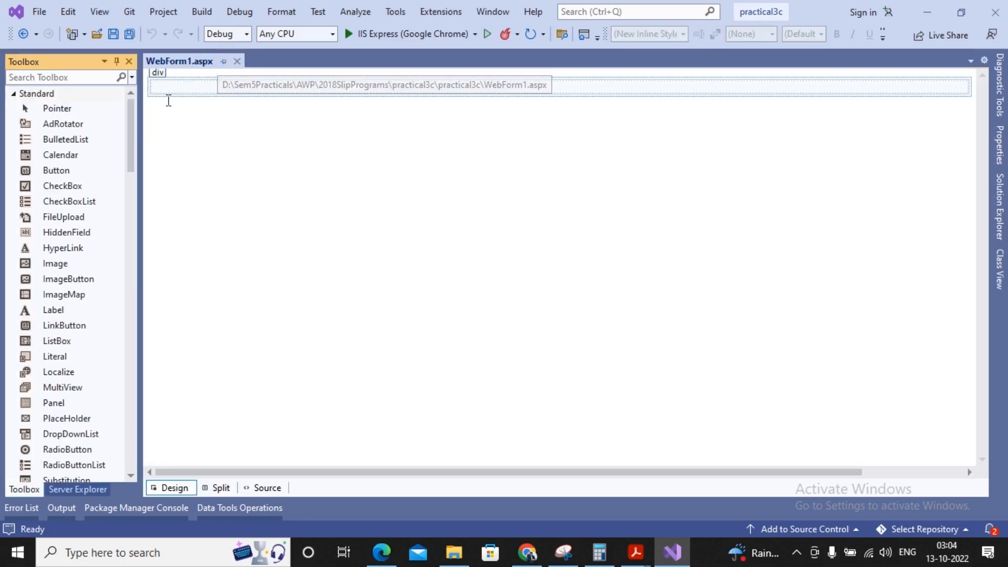
pyautogui.moveTo(63, 124)
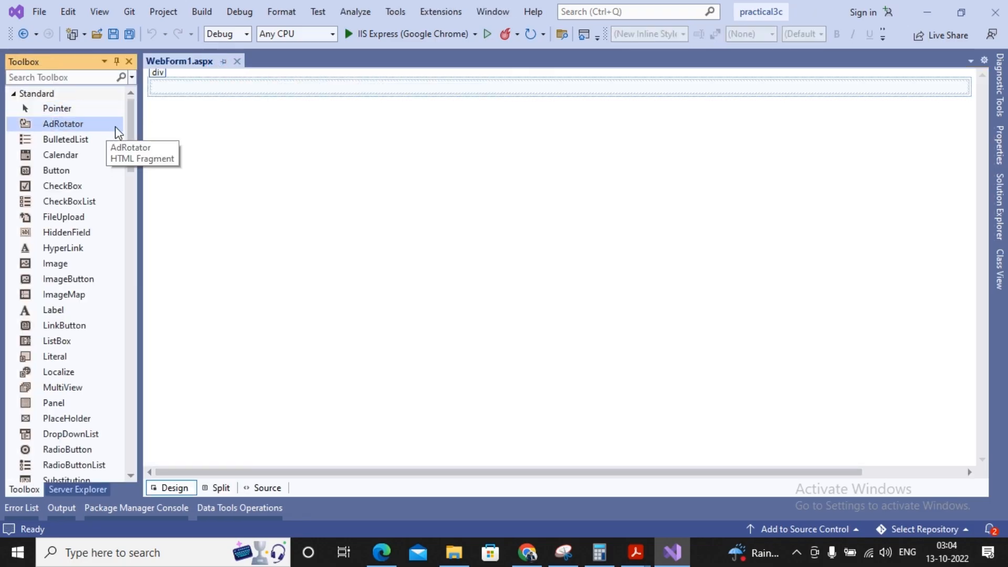
pyautogui.moveTo(134, 151)
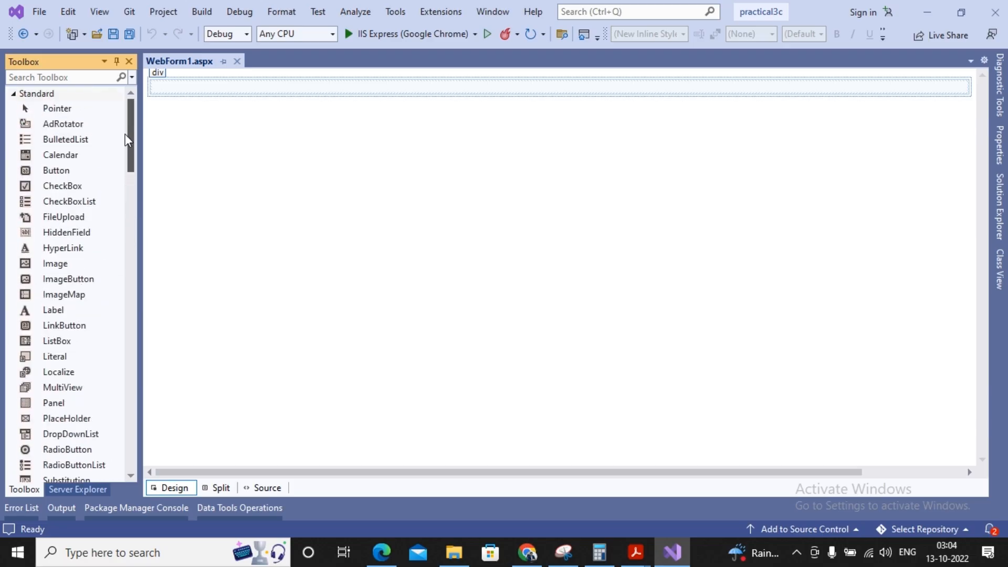
pyautogui.scroll(-3)
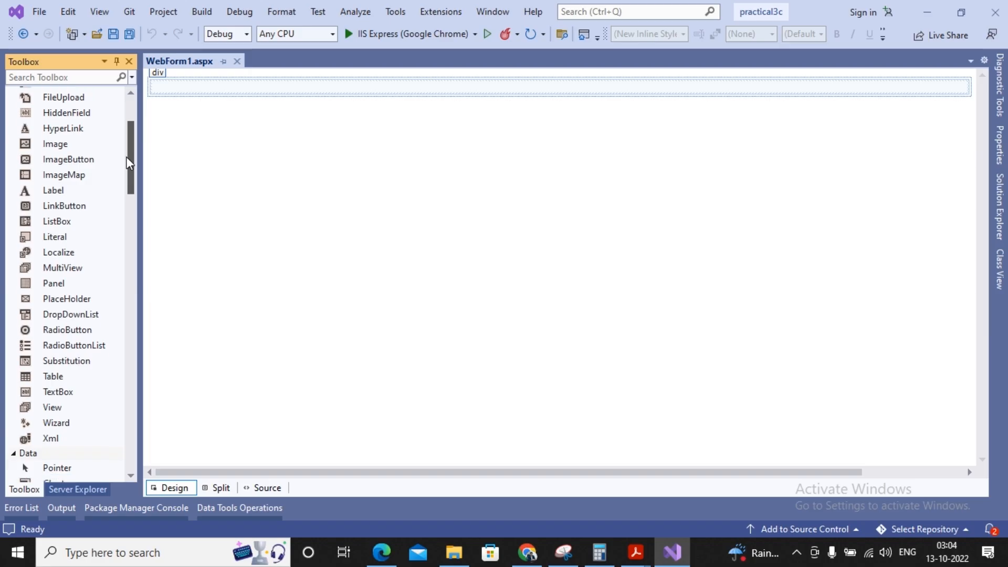
pyautogui.scroll(-3)
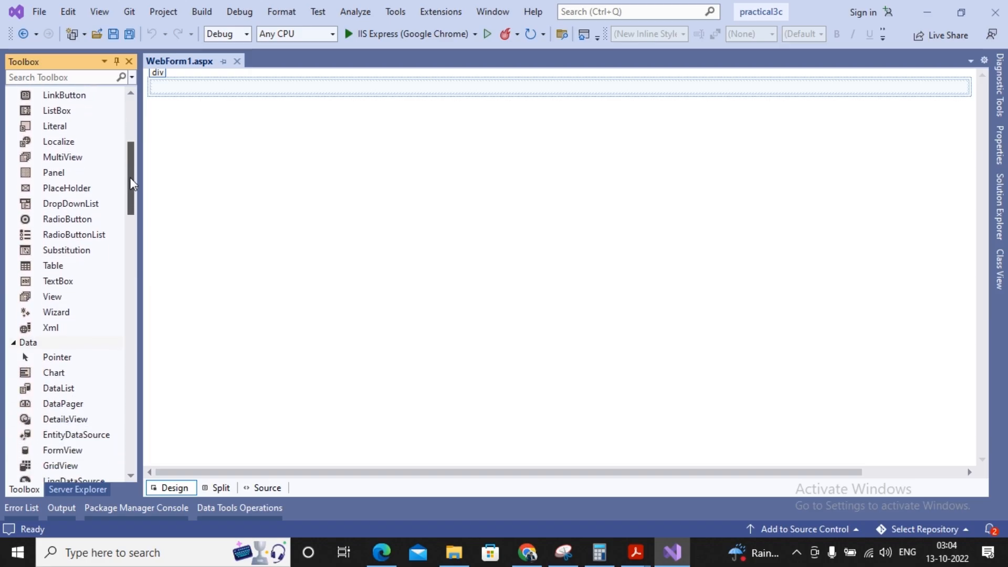
pyautogui.scroll(-3)
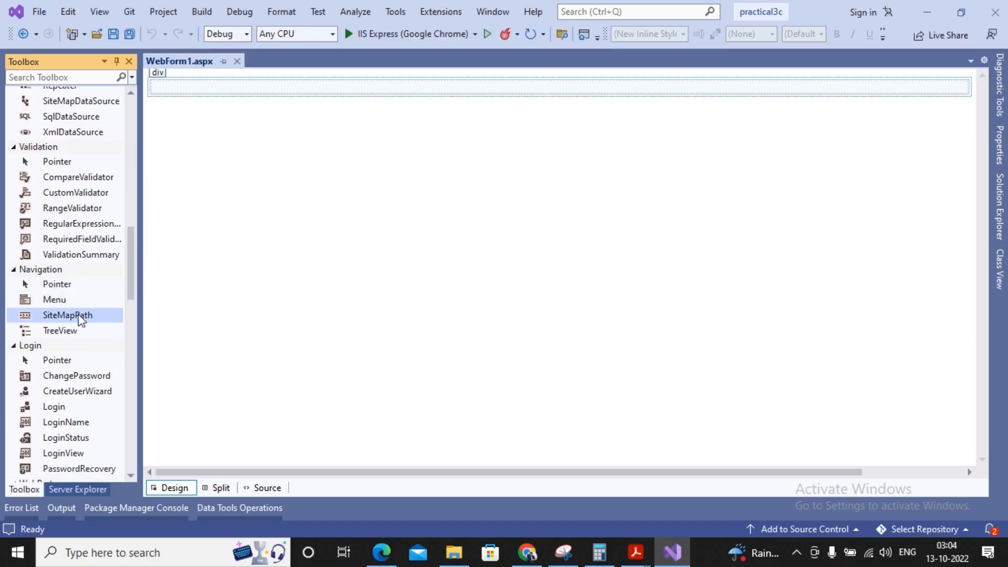
pyautogui.moveTo(61, 330)
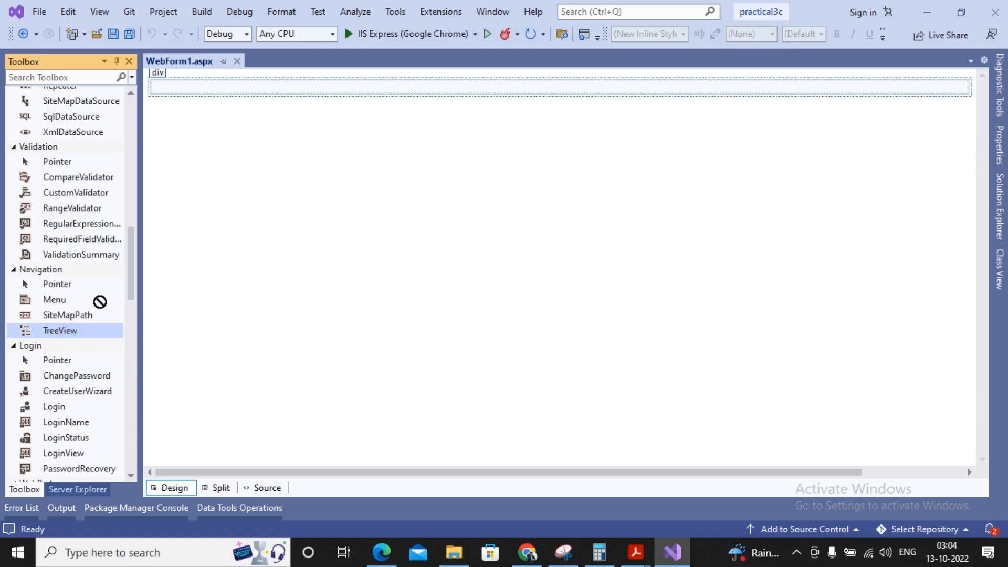
# Drop a TreeView on the form, style it with the XP File Explorer scheme and enable Show Lines
pyautogui.moveTo(60, 329); pyautogui.dragTo(193, 88)
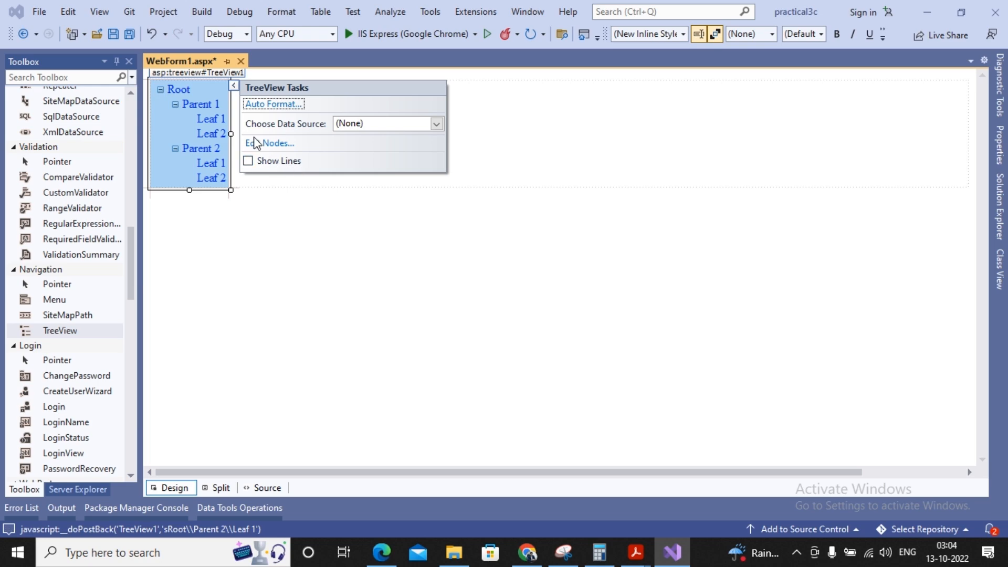
pyautogui.moveTo(260, 147)
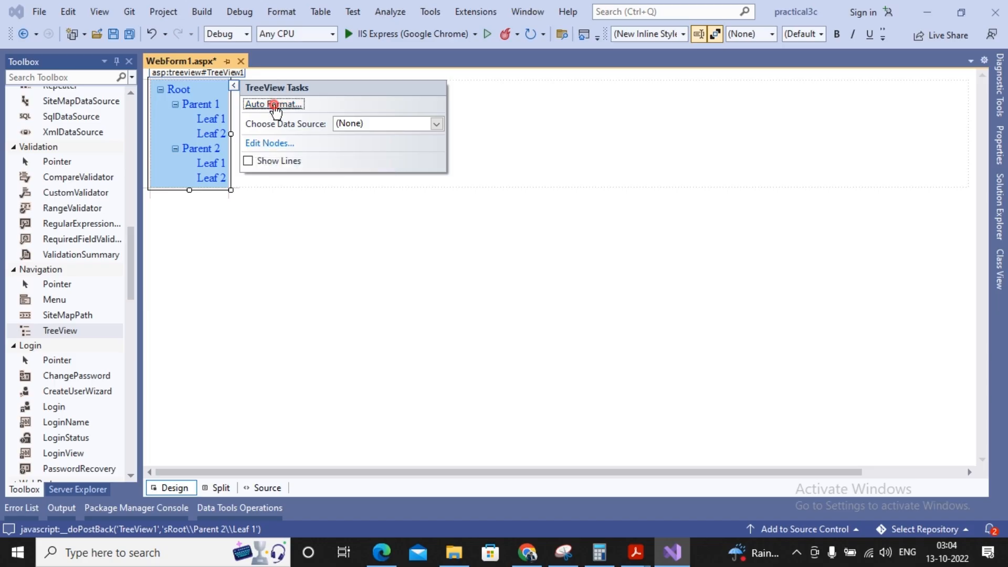
pyautogui.click(274, 104)
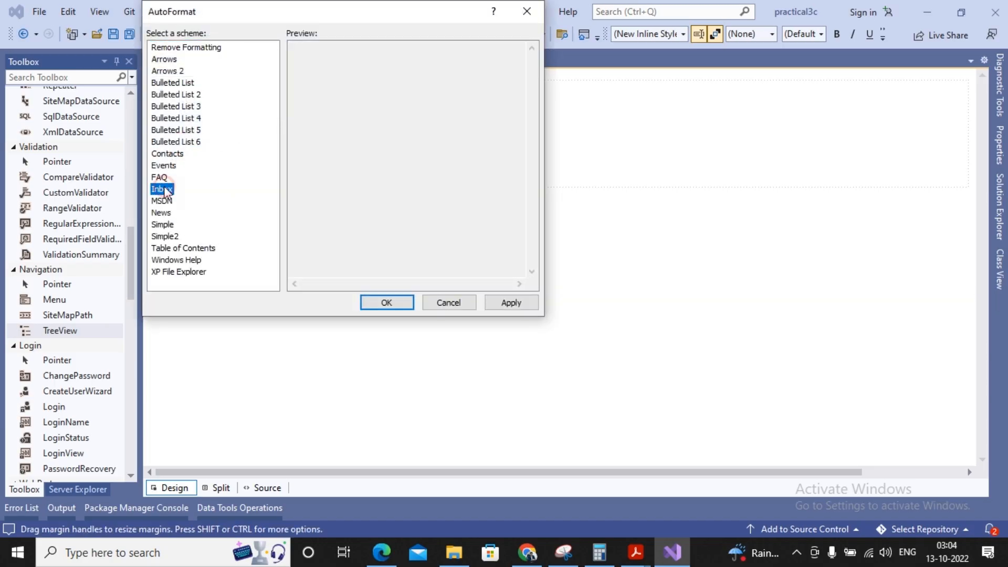
pyautogui.click(179, 271)
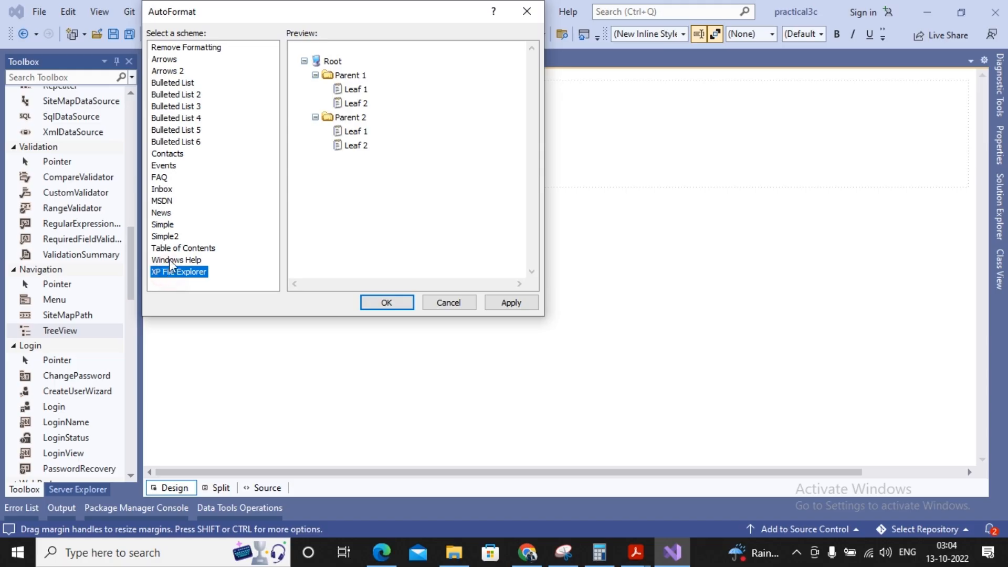
pyautogui.click(176, 260)
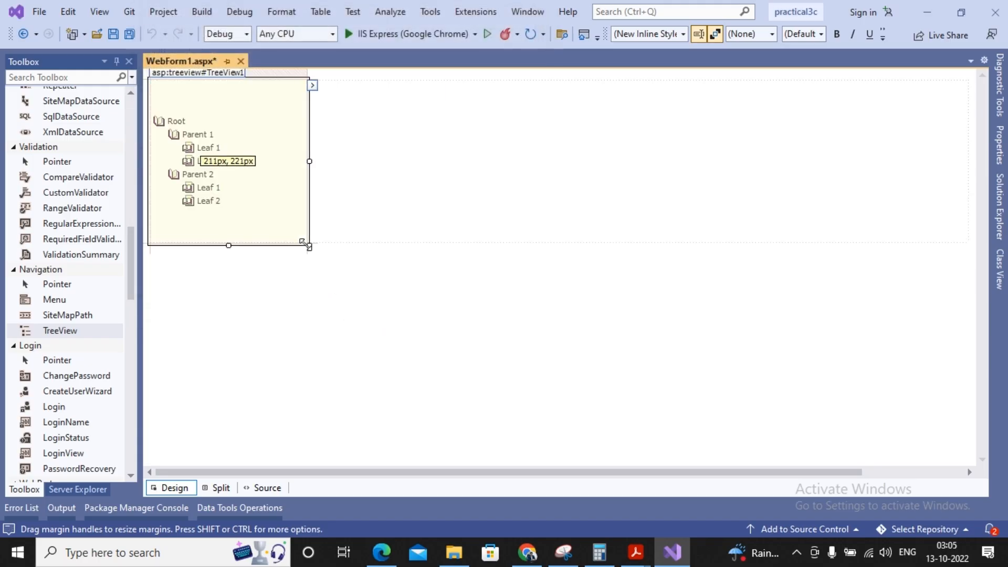
pyautogui.click(312, 86)
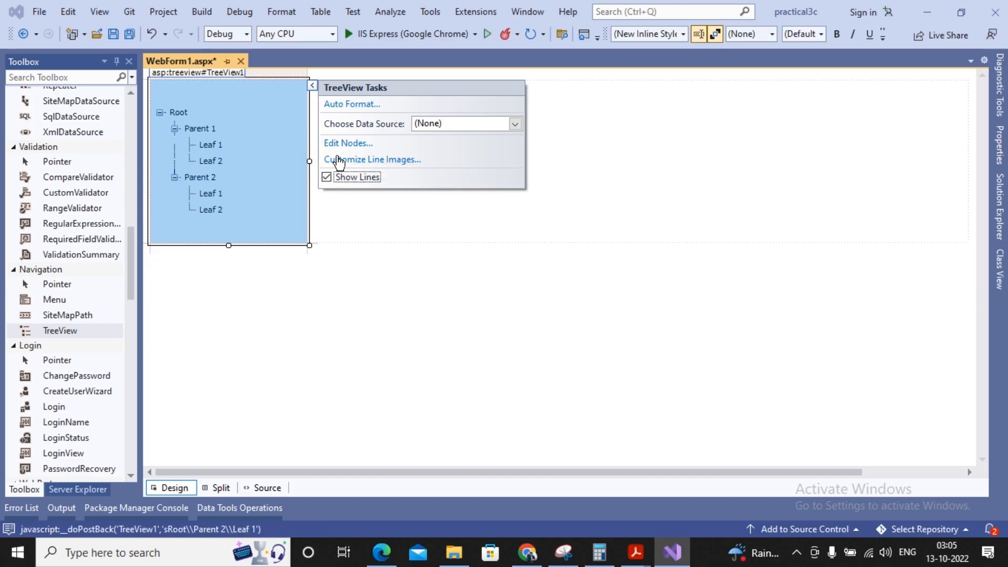
# In the TreeView Node Editor, add a root node with Text 'Asp,Net Practicals' and select it
pyautogui.click(348, 142)
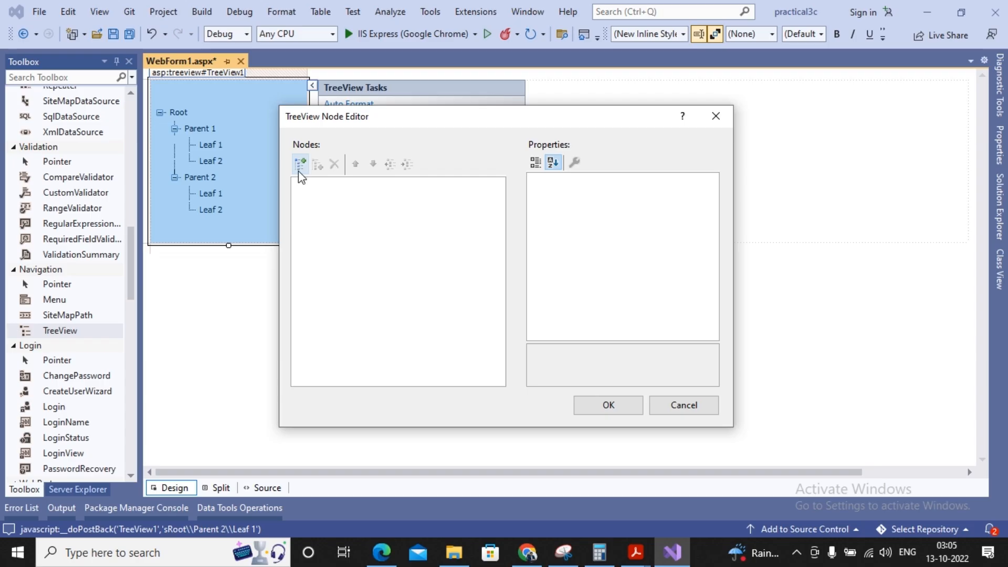
pyautogui.click(299, 163)
pyautogui.write('A')
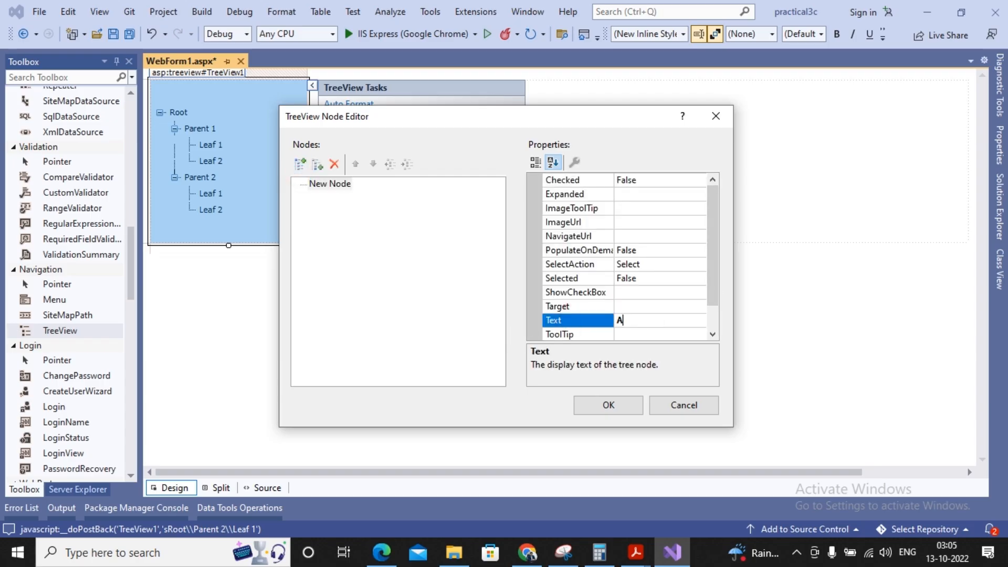
pyautogui.write('sp.Net Practicals')
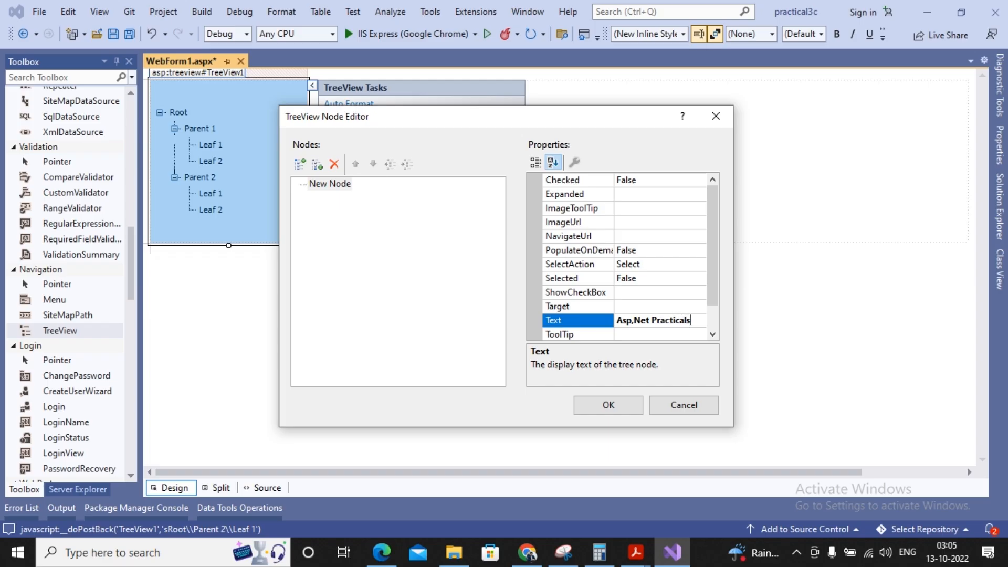
pyautogui.click(572, 320)
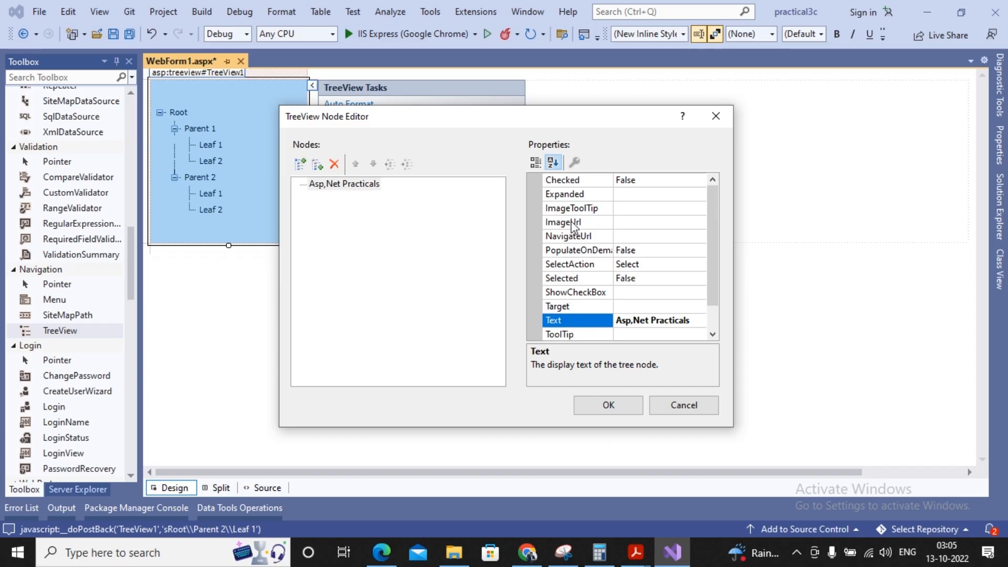
pyautogui.click(570, 222)
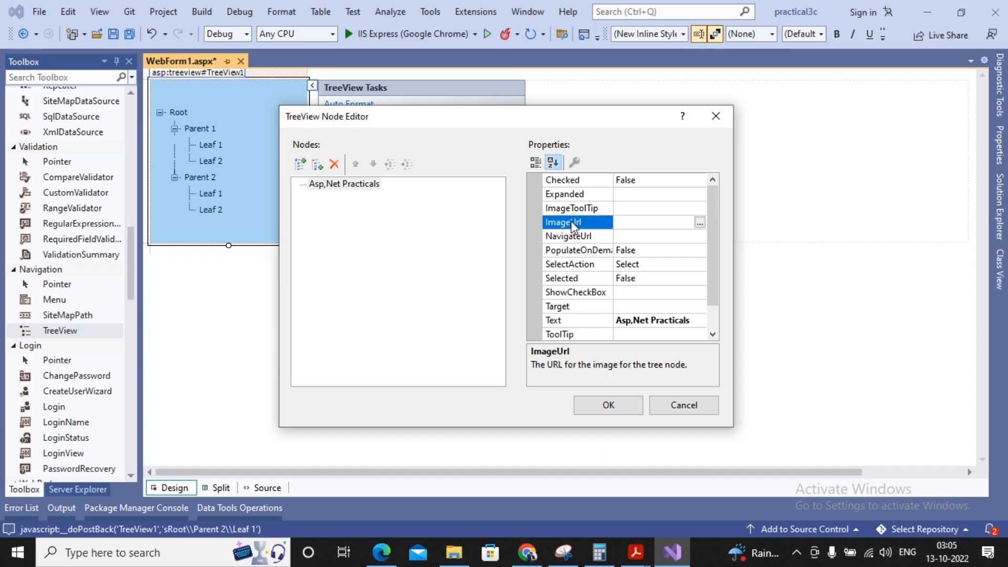
pyautogui.click(347, 184)
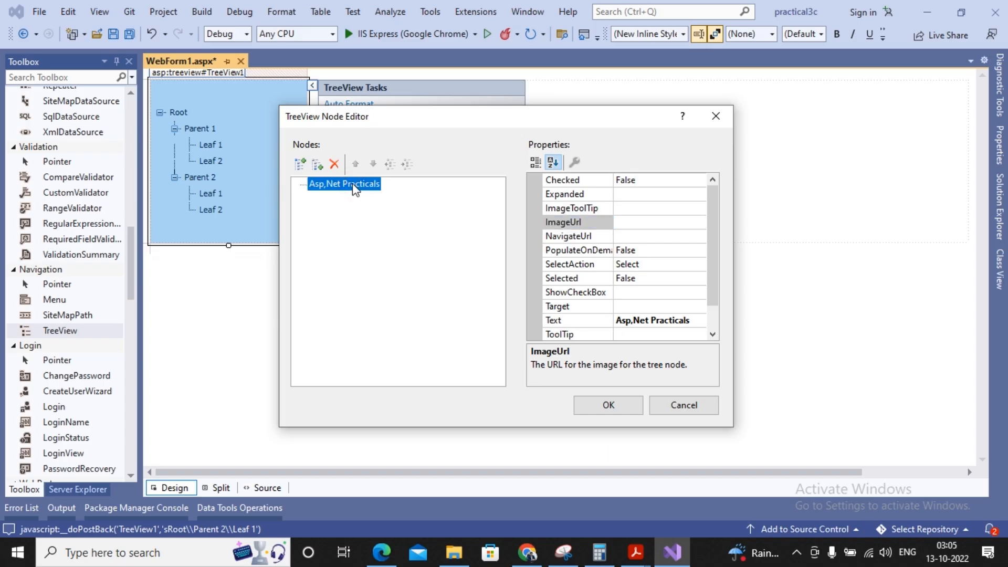
pyautogui.moveTo(301, 166)
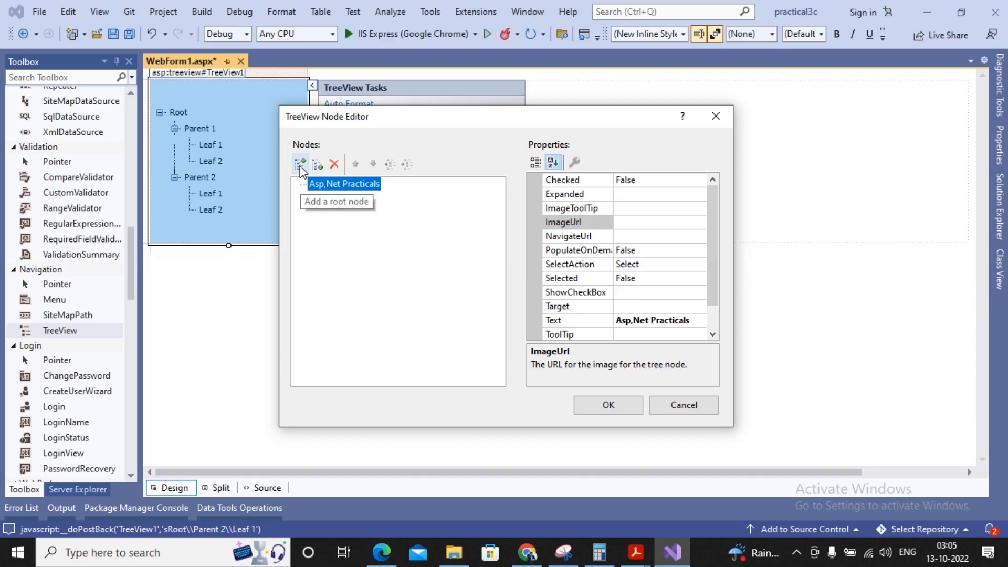
# Add a second root node with Text 'Java Practicals', then select Asp,Net Practicals
pyautogui.click(301, 163)
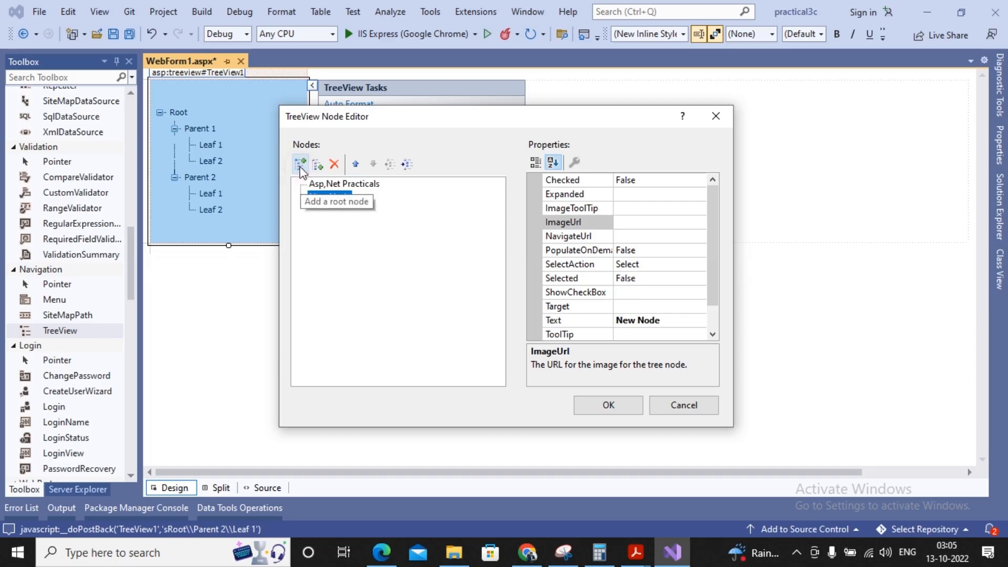
pyautogui.click(300, 163)
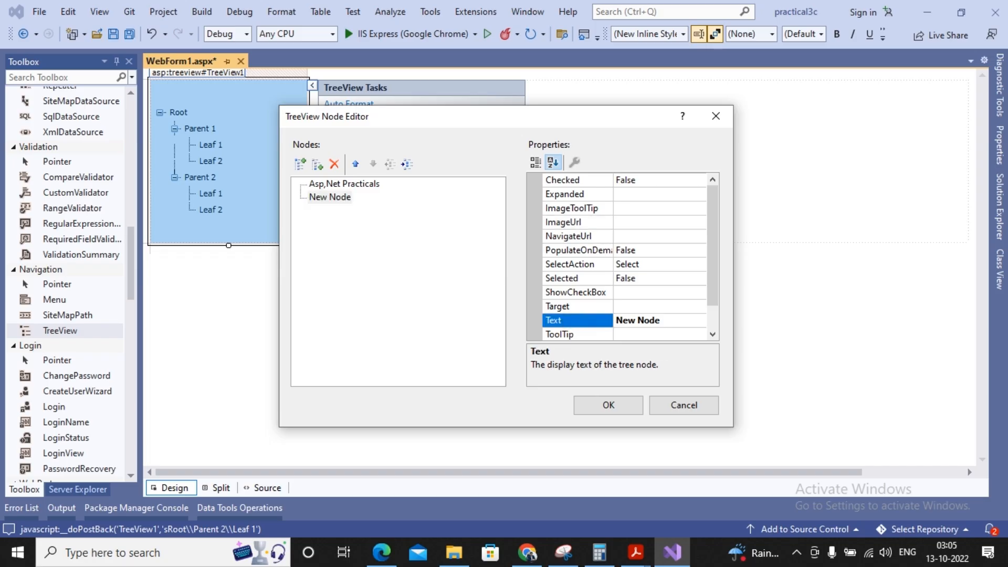
pyautogui.write('Java Practicals')
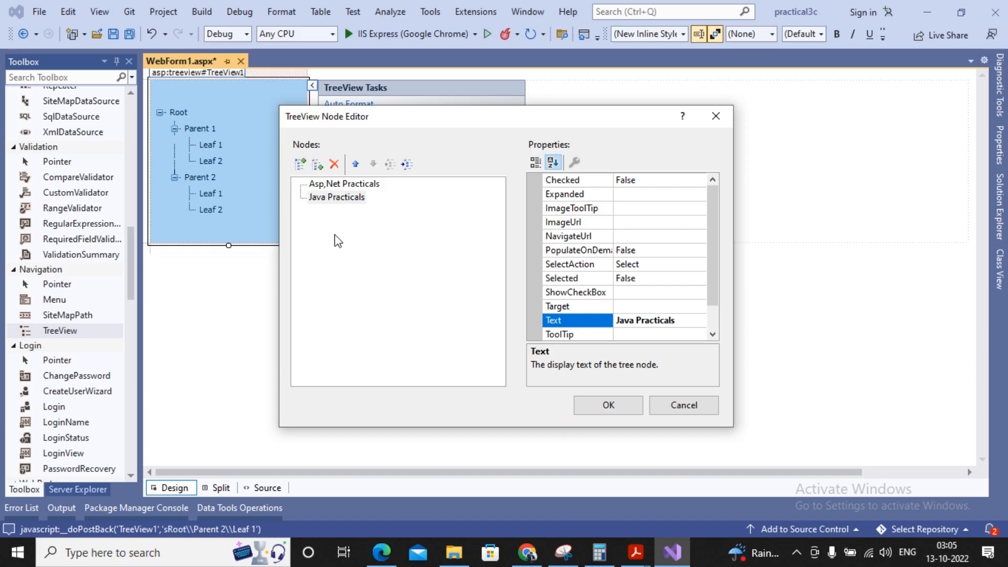
pyautogui.click(342, 183)
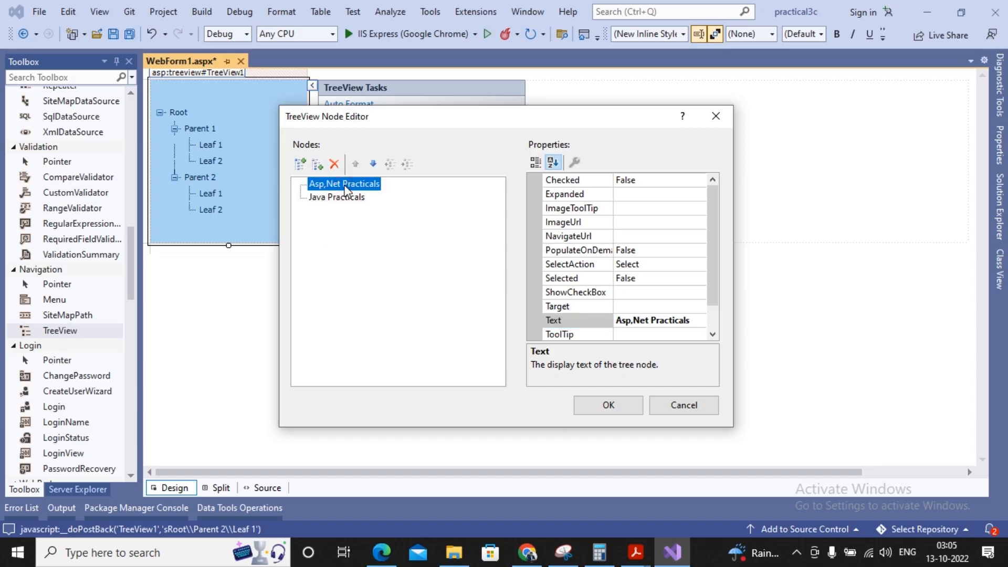
pyautogui.moveTo(317, 164)
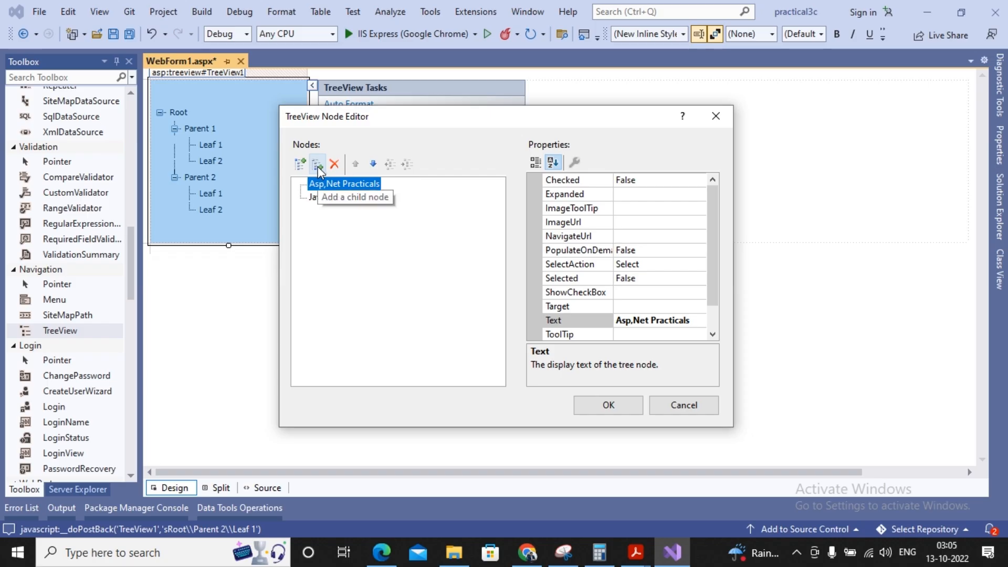
# Add child node 'Practical 3c' under Asp,Net Practicals with NavigateUrl WebForm2.aspx
pyautogui.click(318, 163)
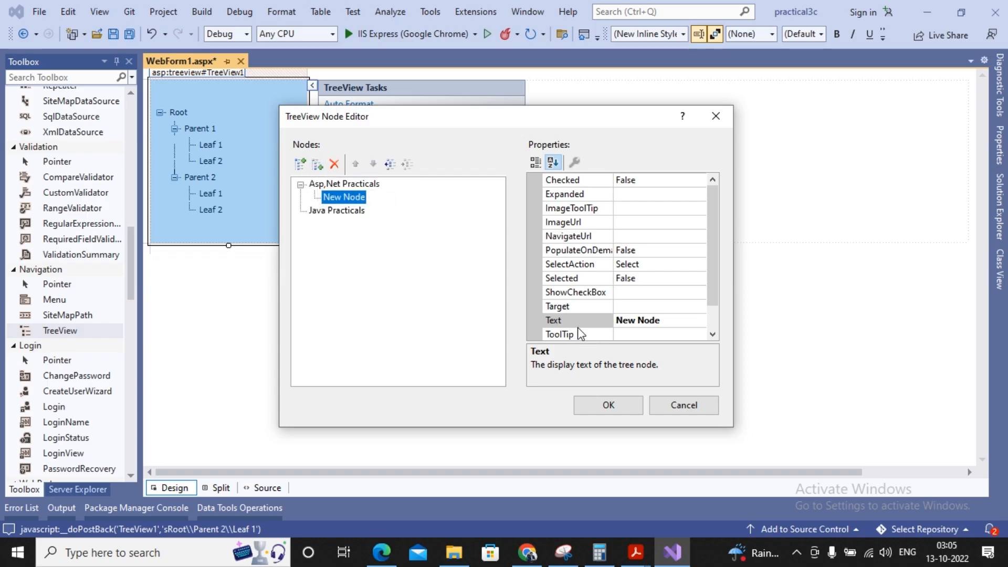
pyautogui.write('Practical 3c')
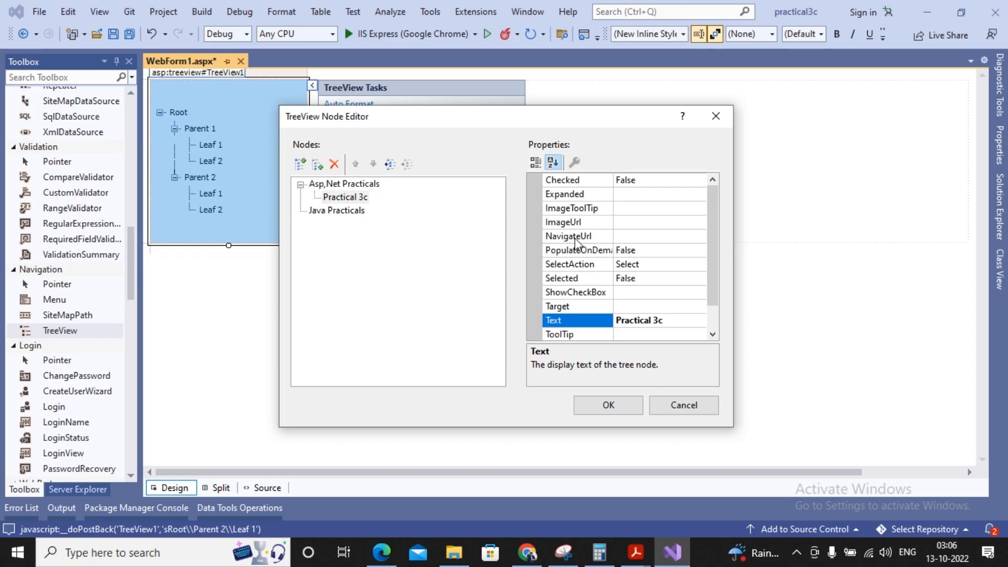
pyautogui.click(571, 236)
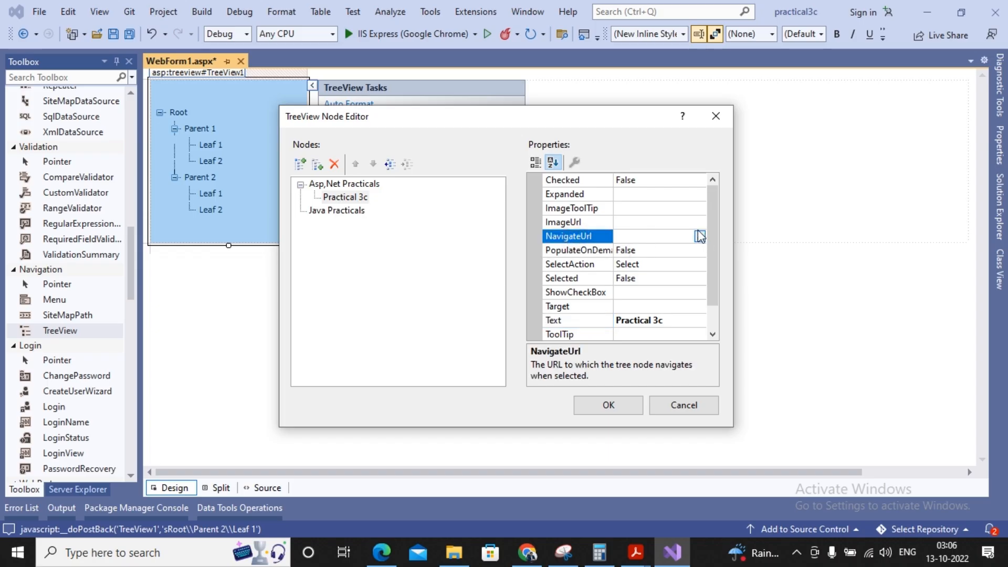
pyautogui.click(700, 235)
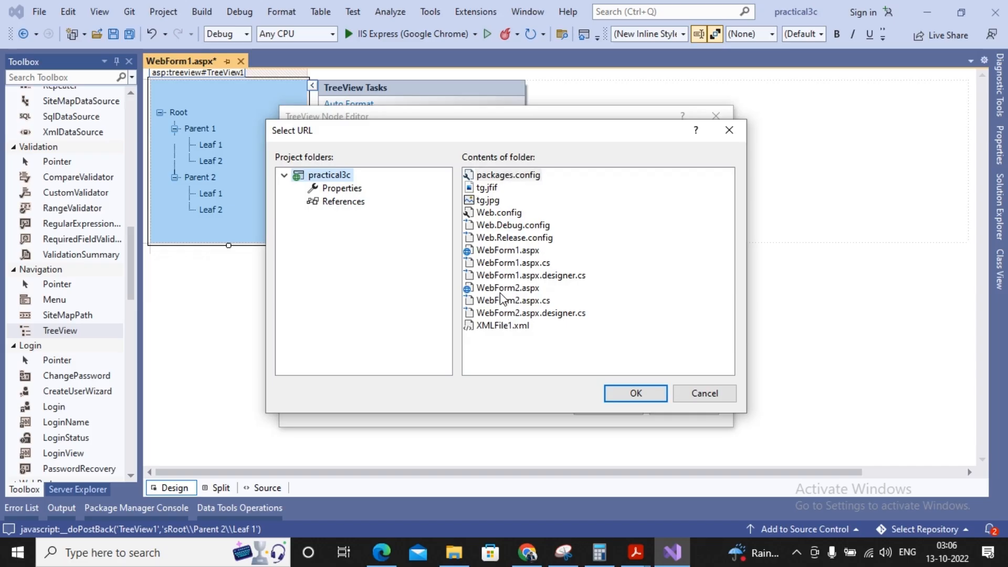
pyautogui.click(636, 392)
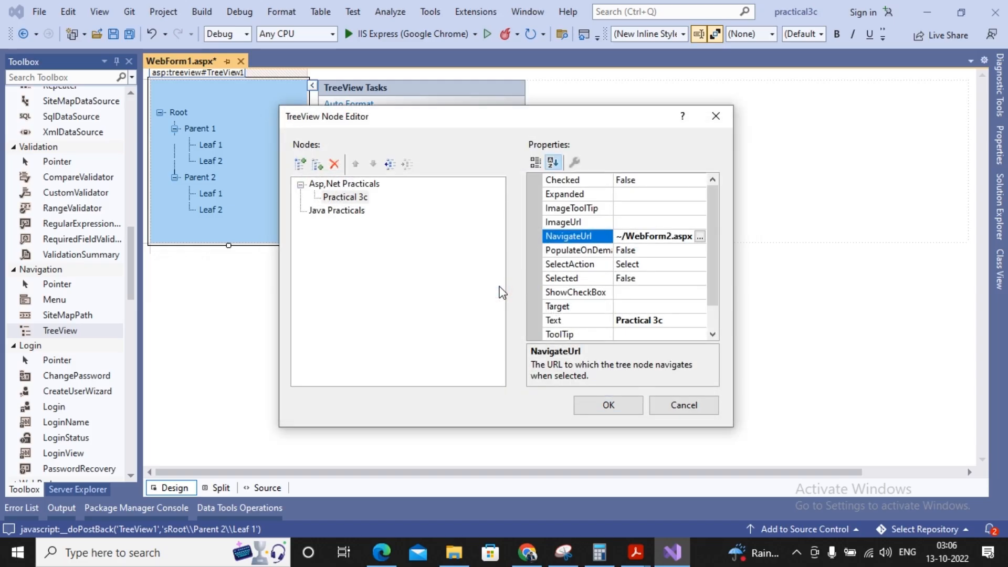
pyautogui.moveTo(319, 163)
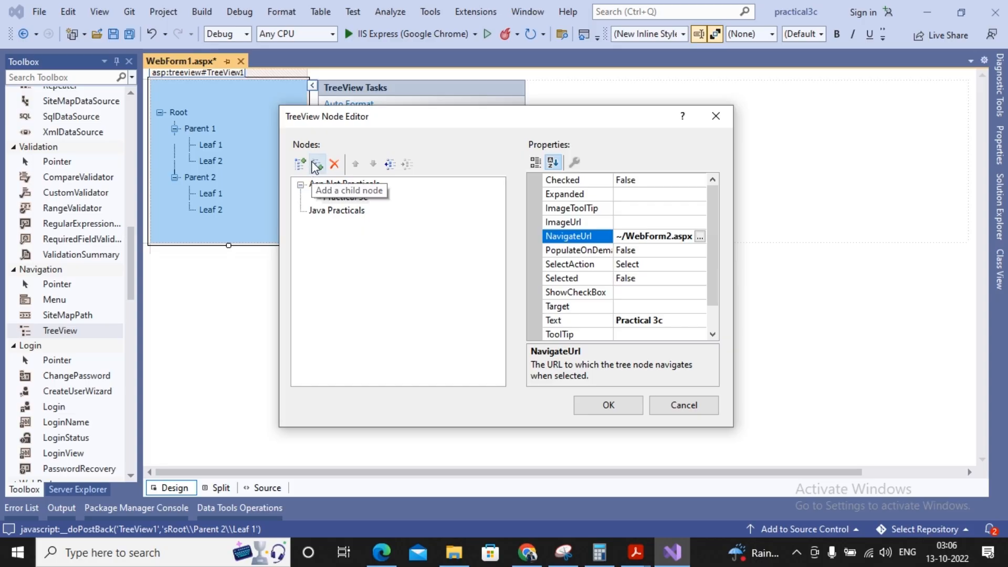
# Add a test child node and try the indent, outdent and move up/down buttons on it
pyautogui.click(317, 162)
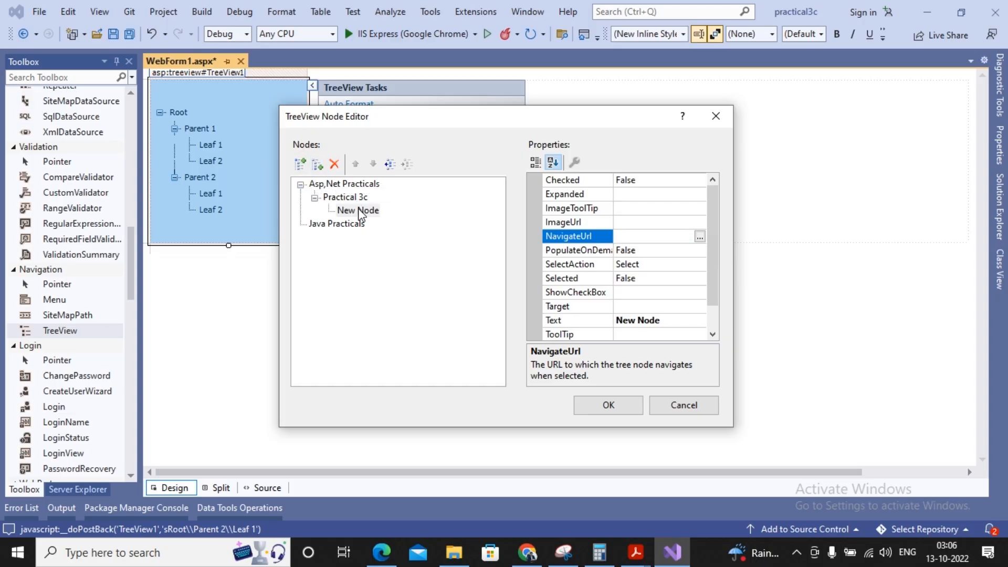
pyautogui.moveTo(357, 222)
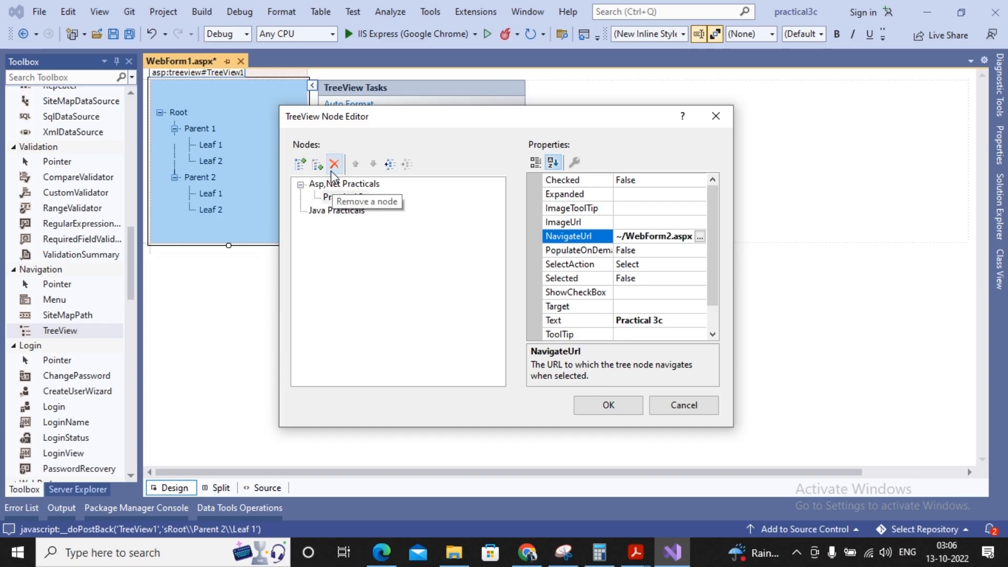
pyautogui.click(317, 163)
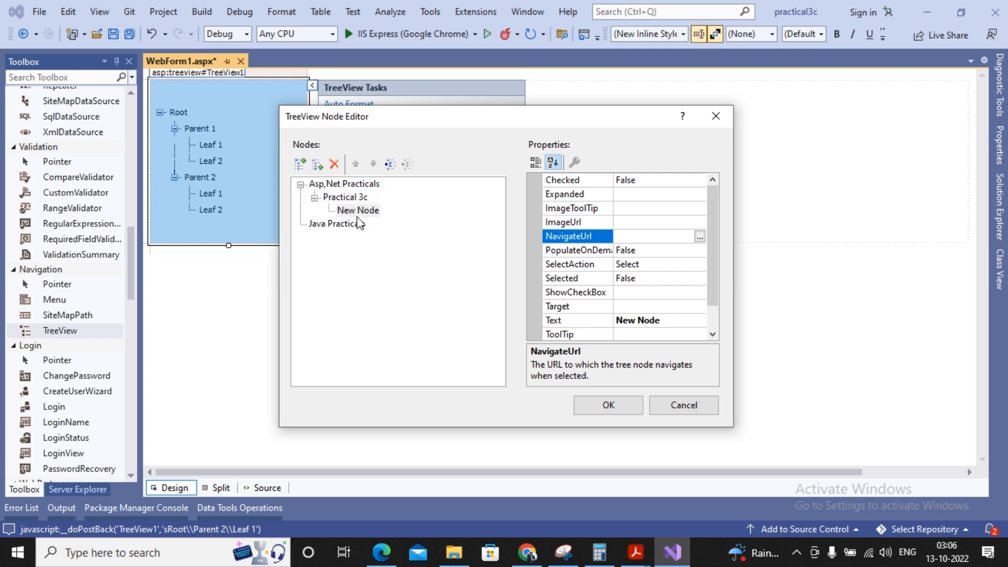
pyautogui.moveTo(332, 200)
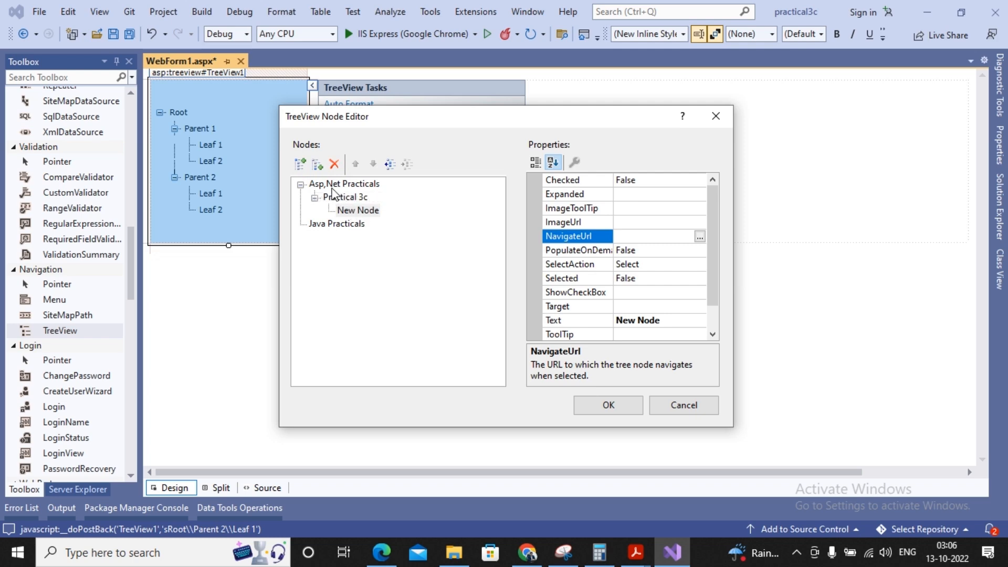
pyautogui.moveTo(389, 167)
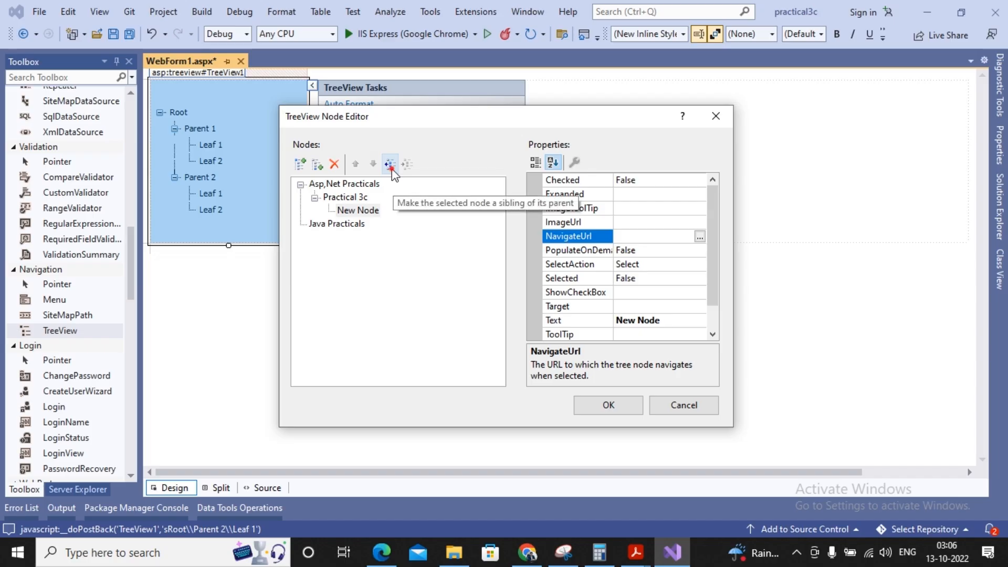
pyautogui.click(388, 163)
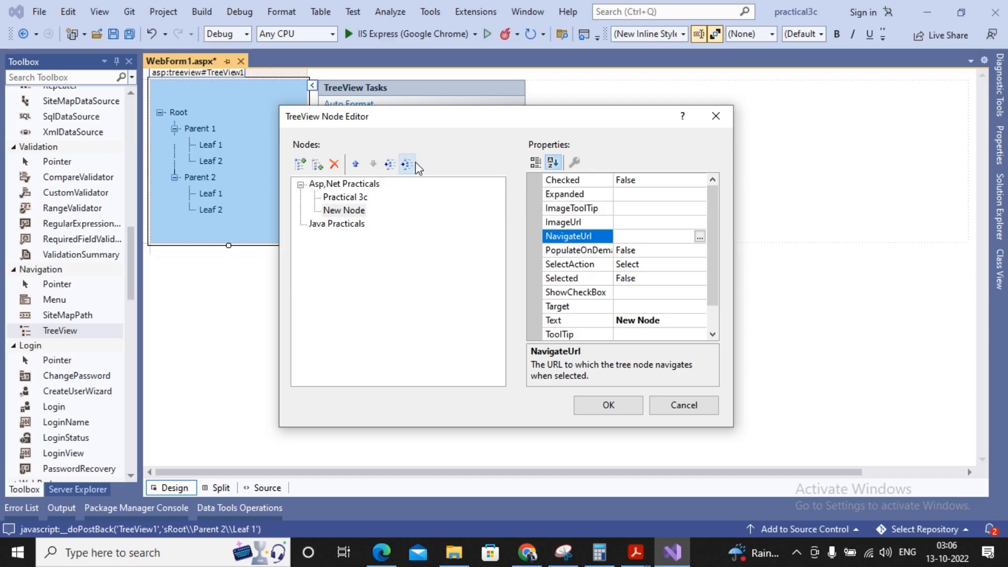
pyautogui.click(408, 163)
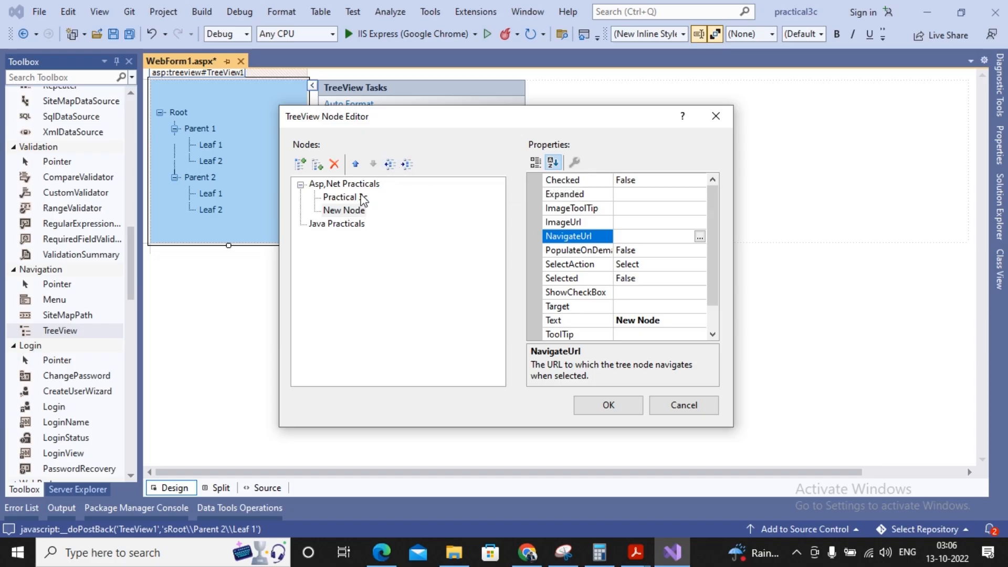
pyautogui.click(372, 164)
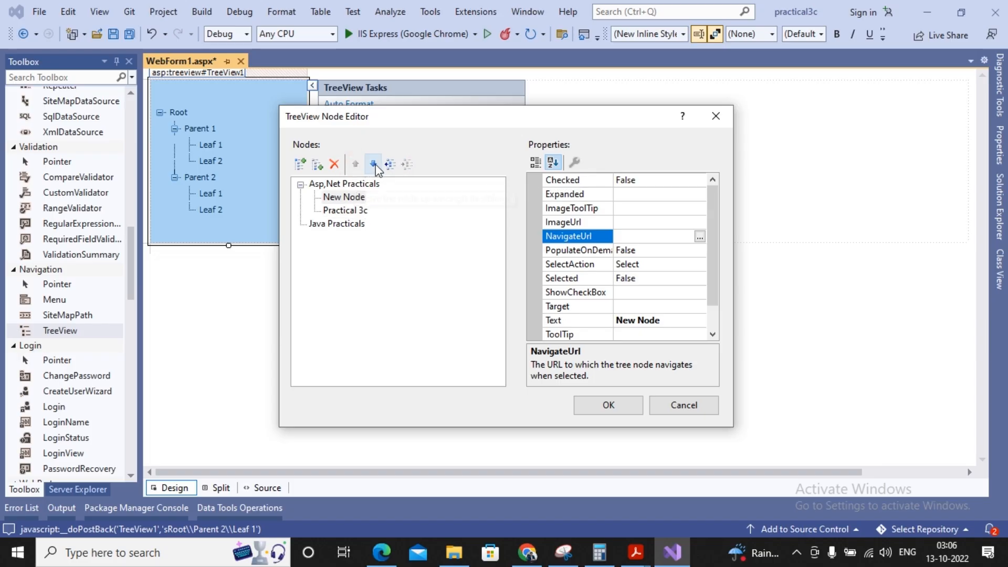
pyautogui.click(373, 164)
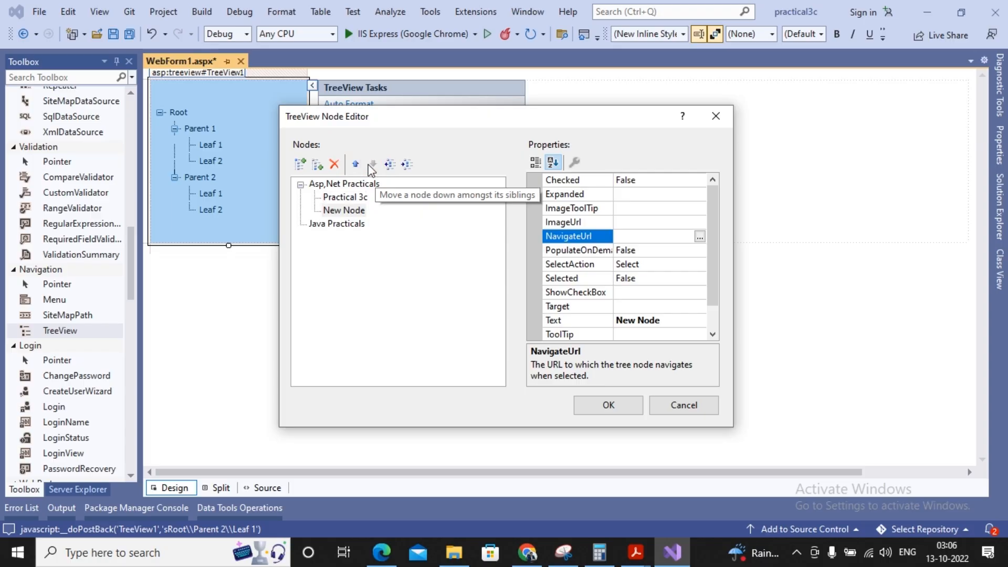
# Remove the extra test node and apply the node changes with OK
pyautogui.click(334, 164)
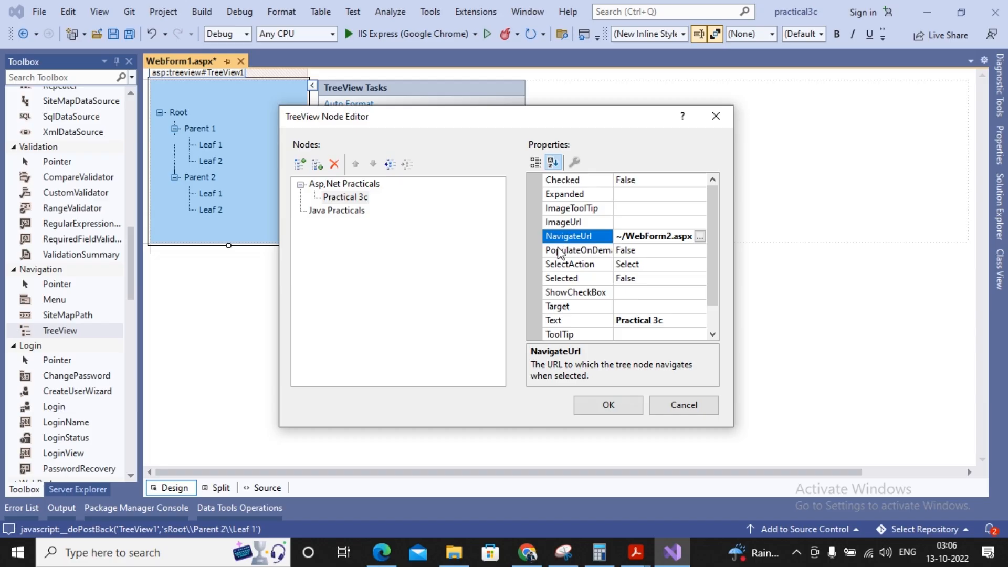
pyautogui.click(608, 406)
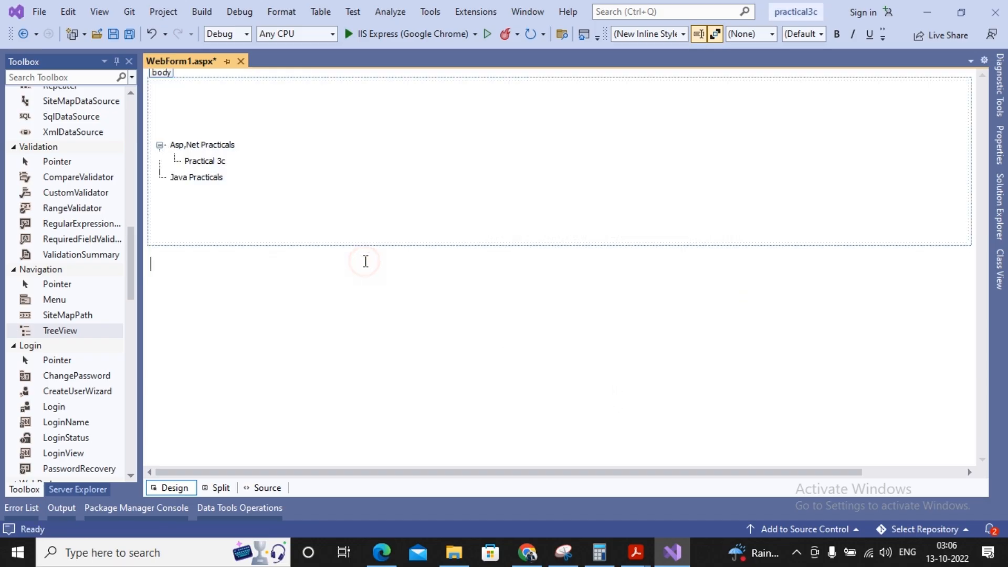
# Select the TreeView and drop a Label control just below it on the form
pyautogui.click(195, 177)
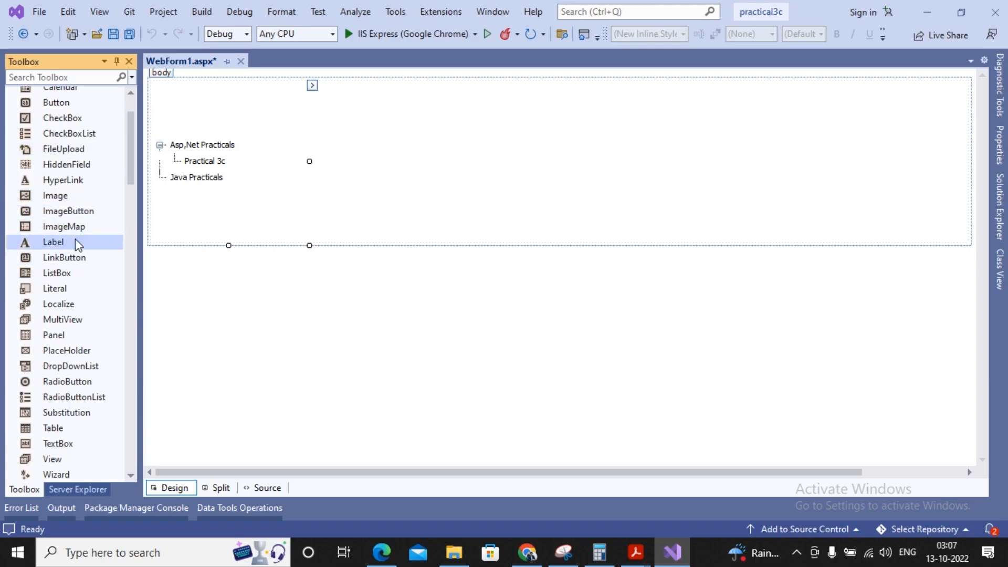
pyautogui.moveTo(54, 241); pyautogui.dragTo(162, 250)
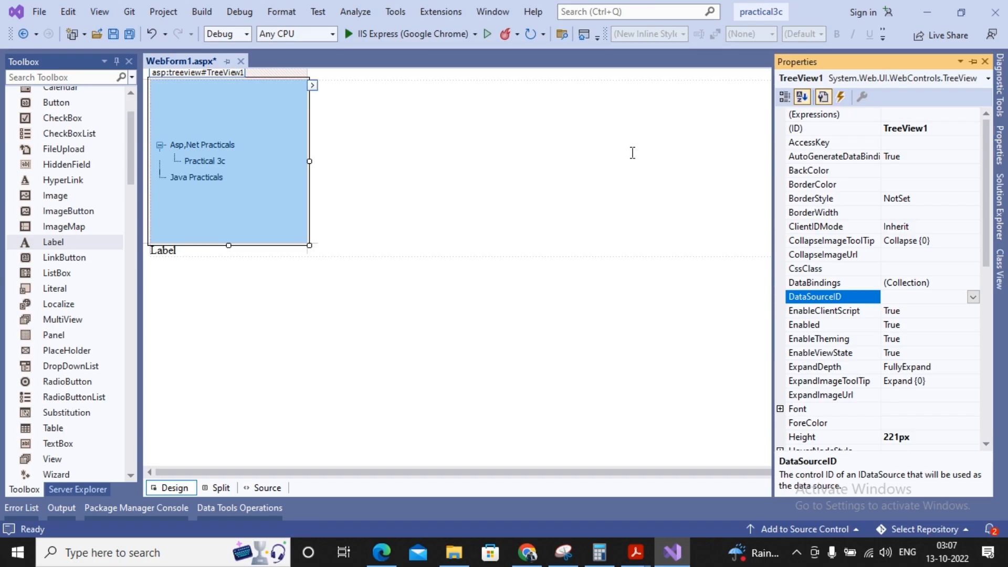
pyautogui.moveTo(258, 132)
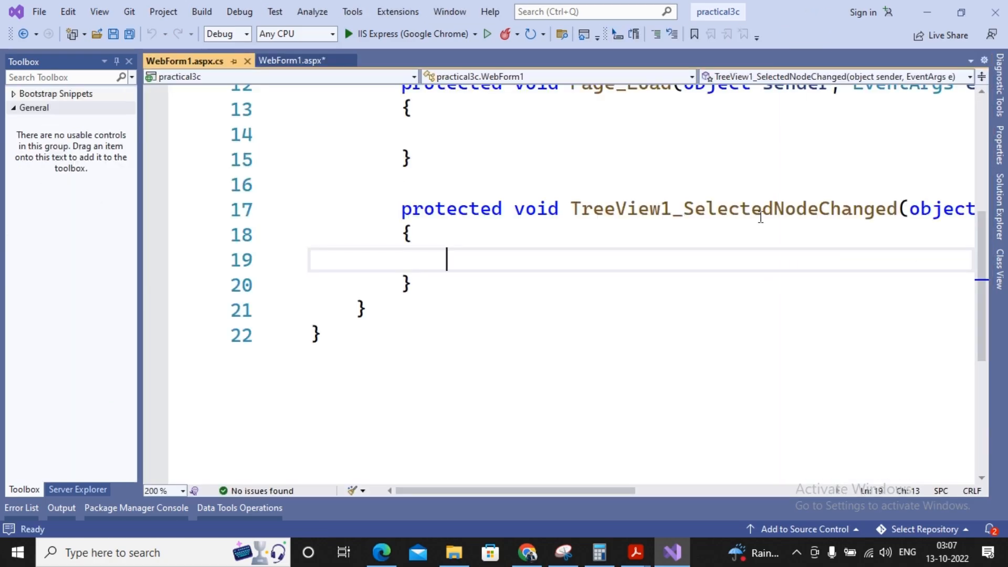
pyautogui.moveTo(758, 219)
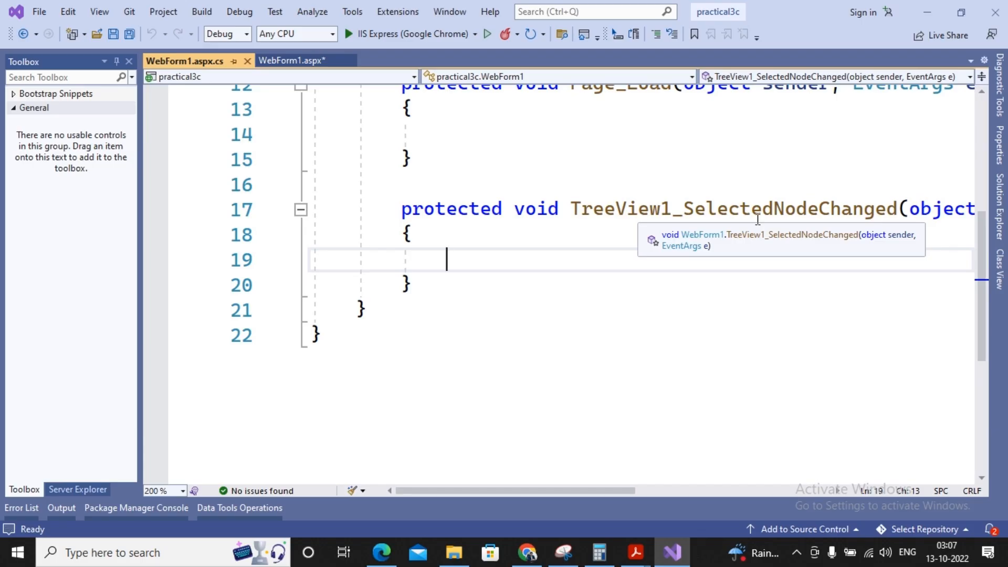
pyautogui.moveTo(718, 359)
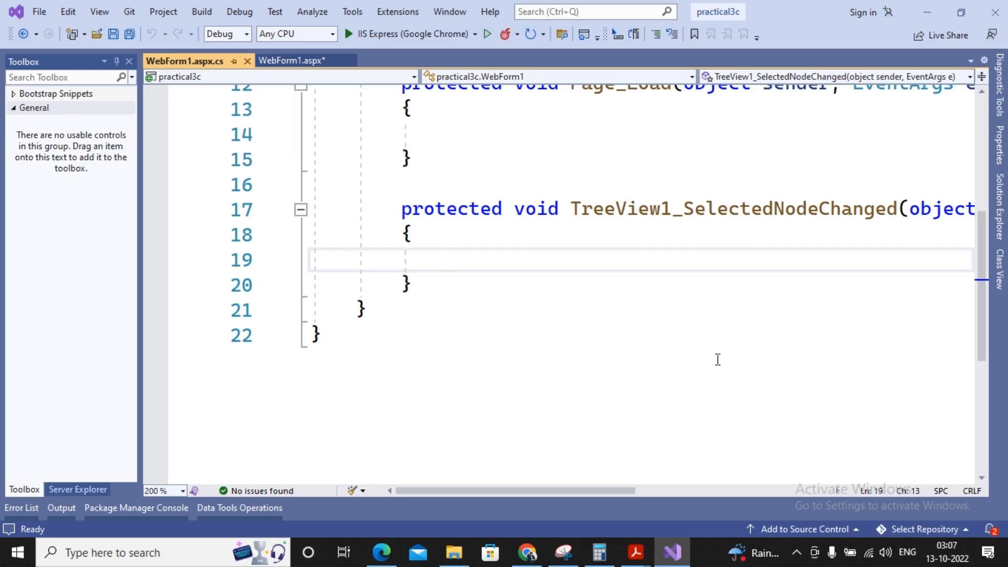
# Write Label1.Text = TreeView1.SelectedNode.Text in the SelectedNodeChanged handler
pyautogui.write('labe')
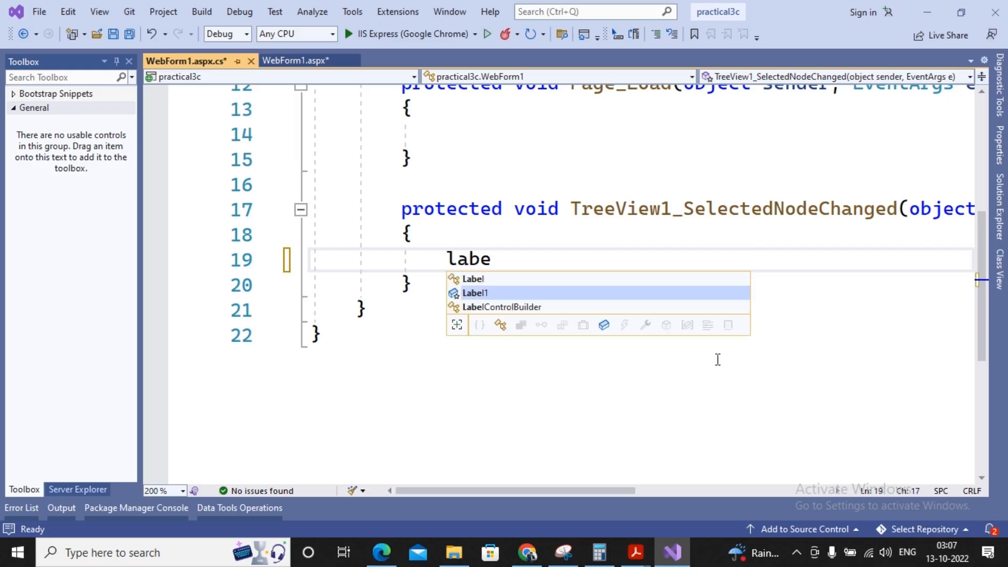
pyautogui.write('Label1.t')
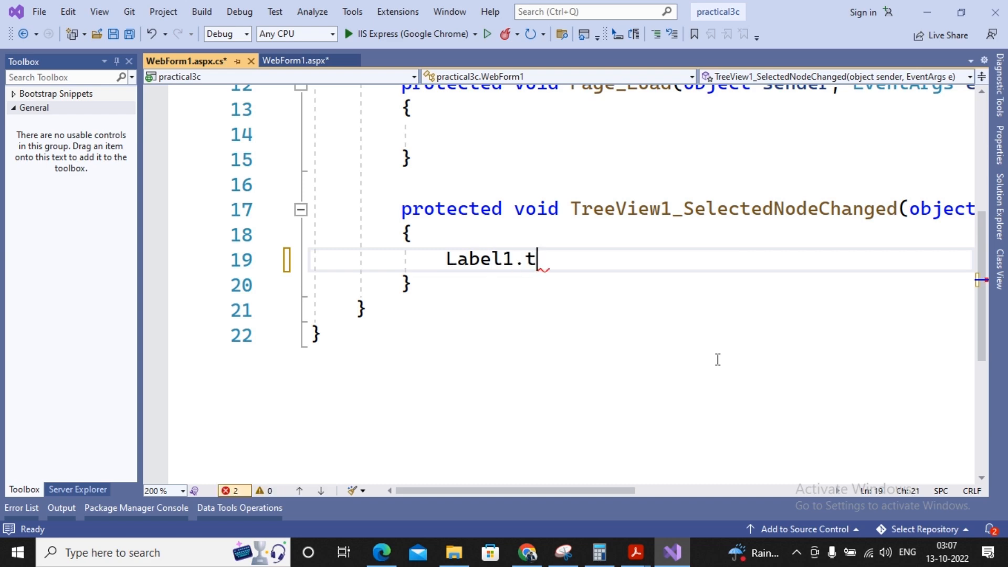
pyautogui.write('ext=')
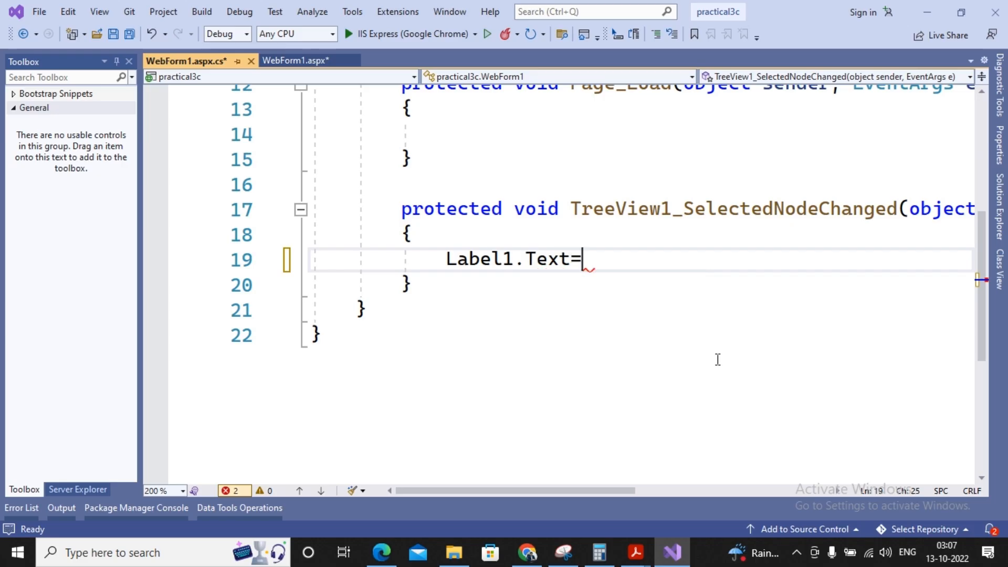
pyautogui.write('treev')
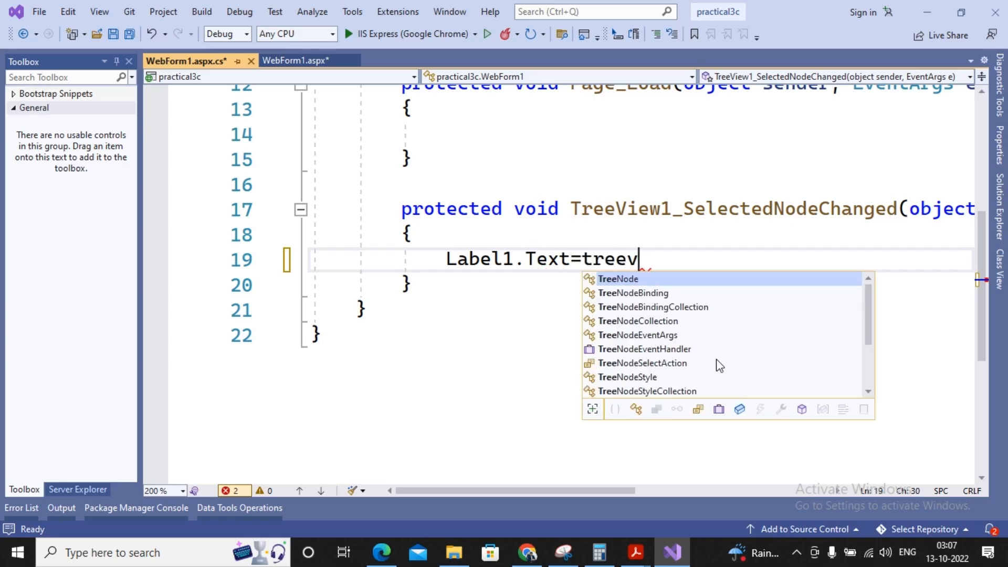
pyautogui.write('TreeView1.')
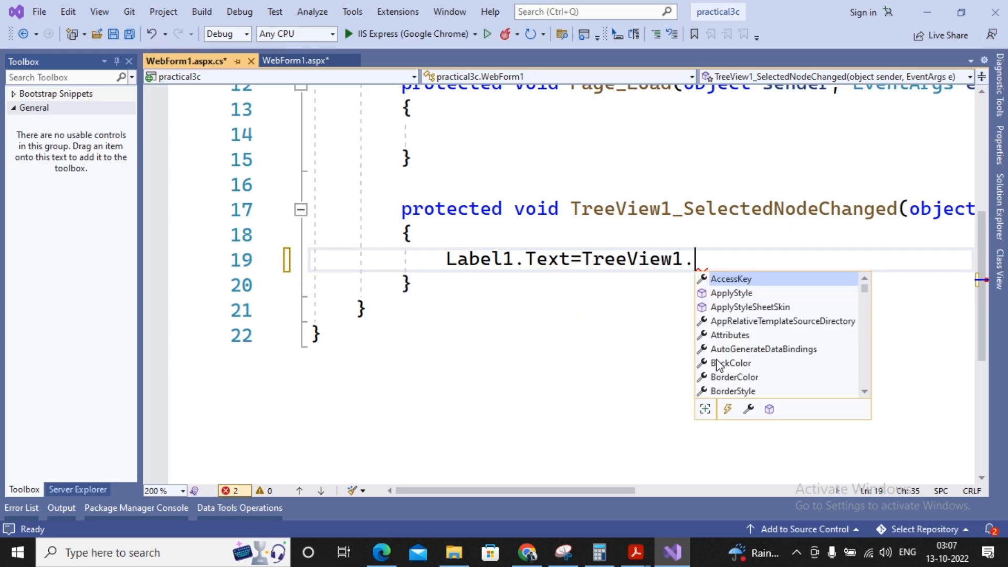
pyautogui.write('SelectedNode.')
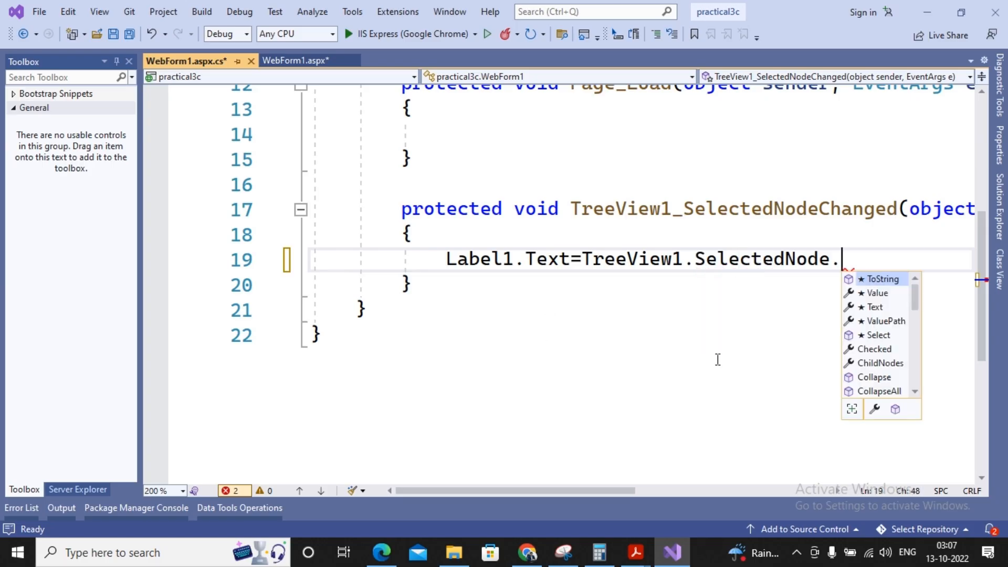
pyautogui.write('Text;')
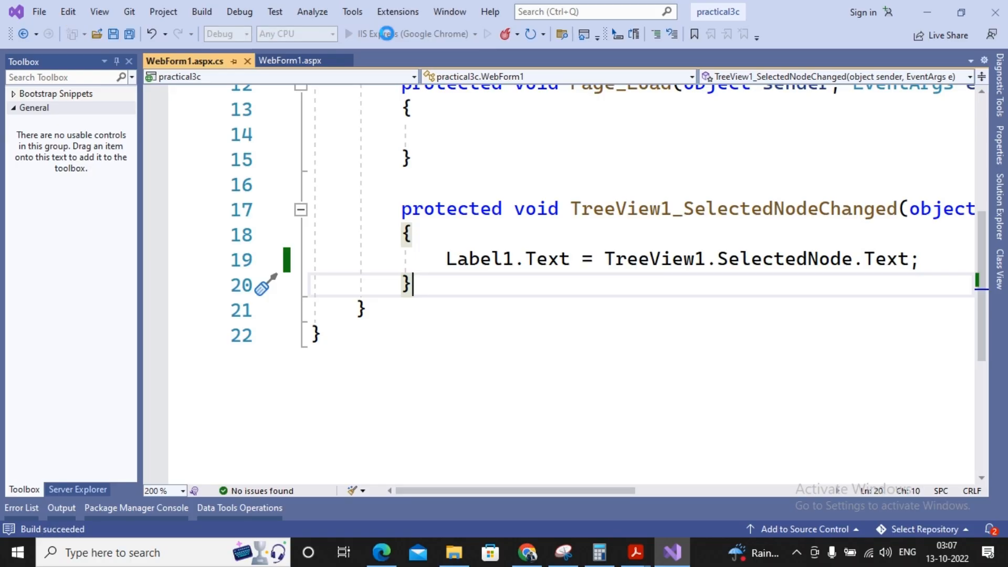
# Run in IIS Express (Chrome) and choose Asp,Net Practicals then Java Practicals to see the label update
pyautogui.click(350, 34)
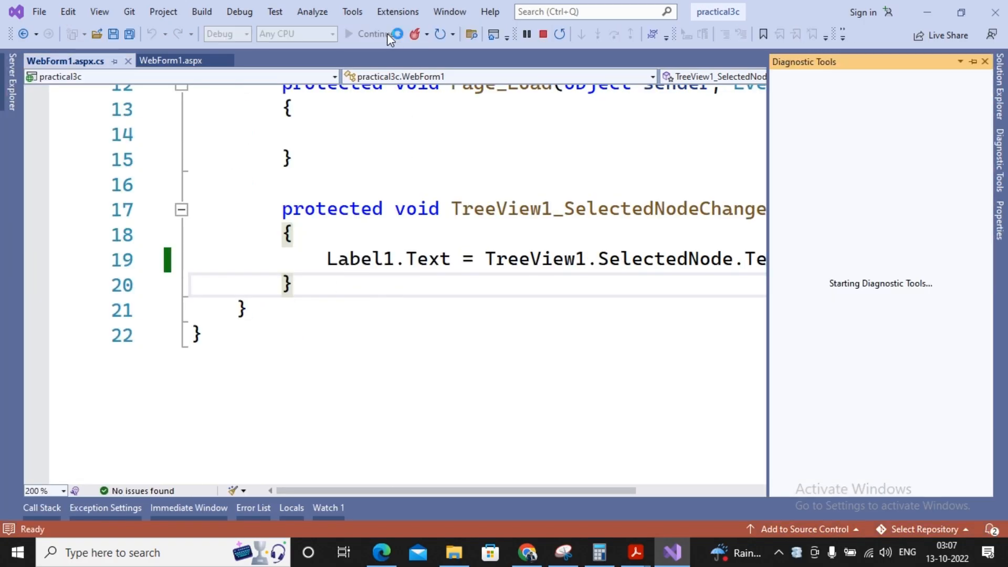
pyautogui.click(370, 33)
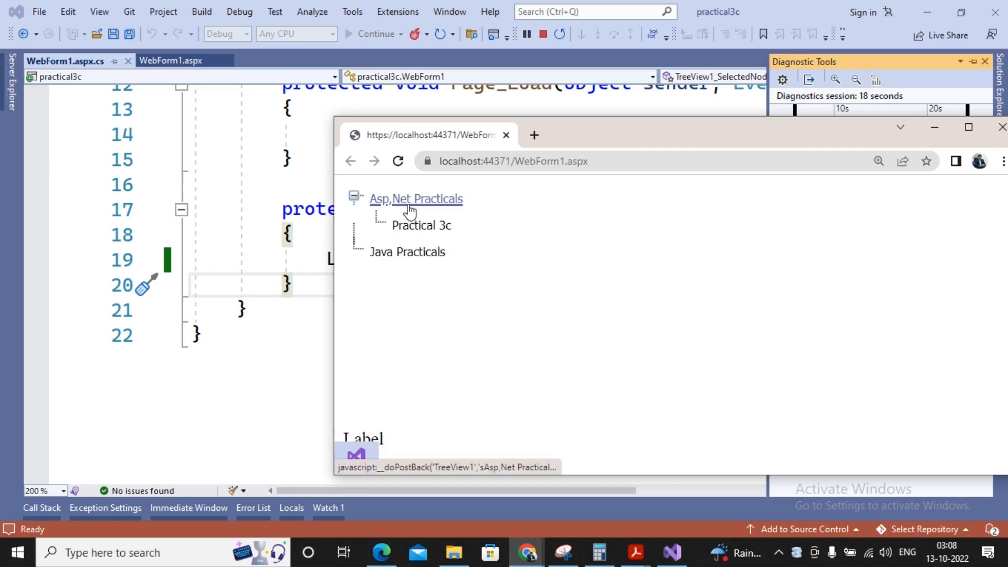
pyautogui.click(416, 199)
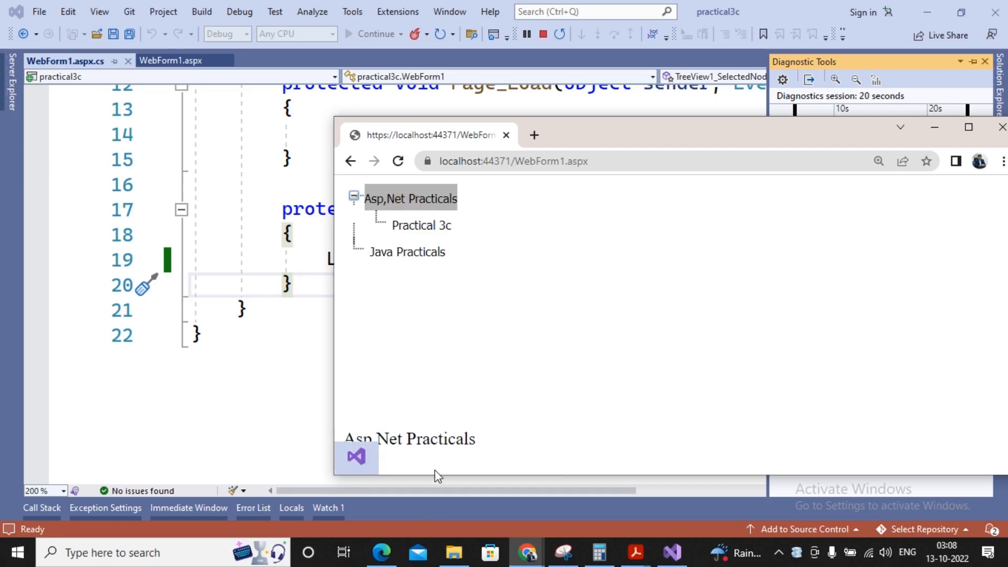
pyautogui.moveTo(427, 243)
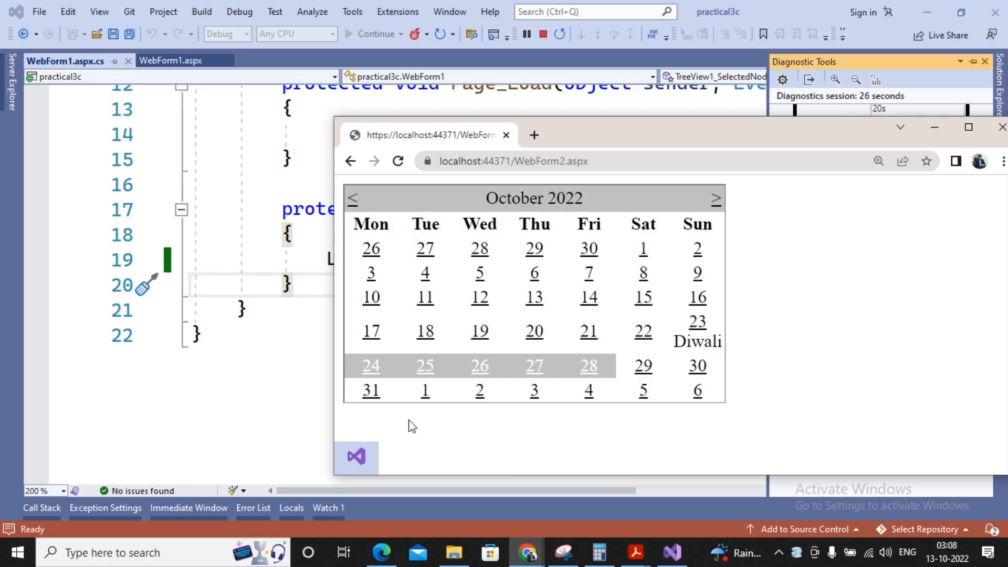
pyautogui.moveTo(406, 422)
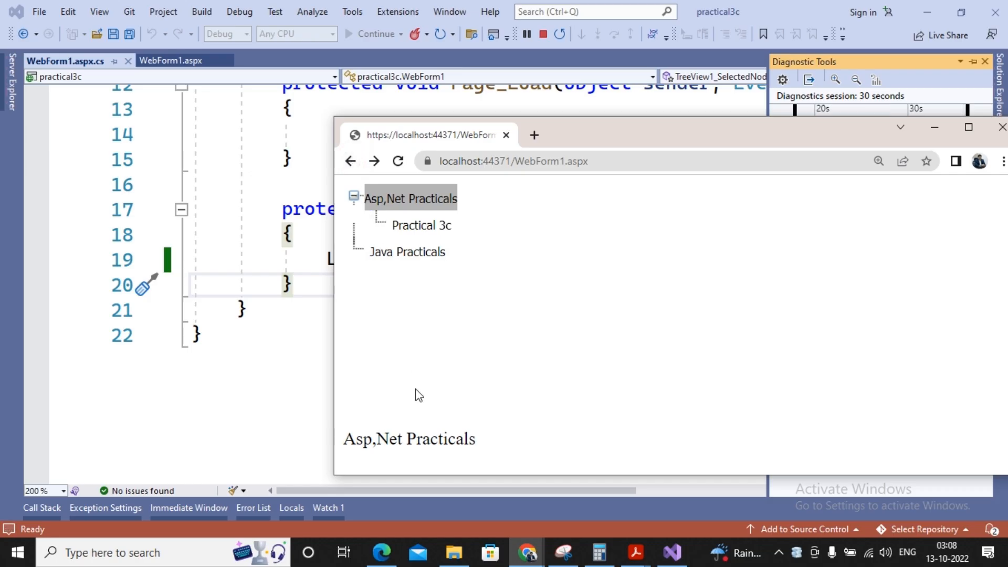
pyautogui.click(401, 252)
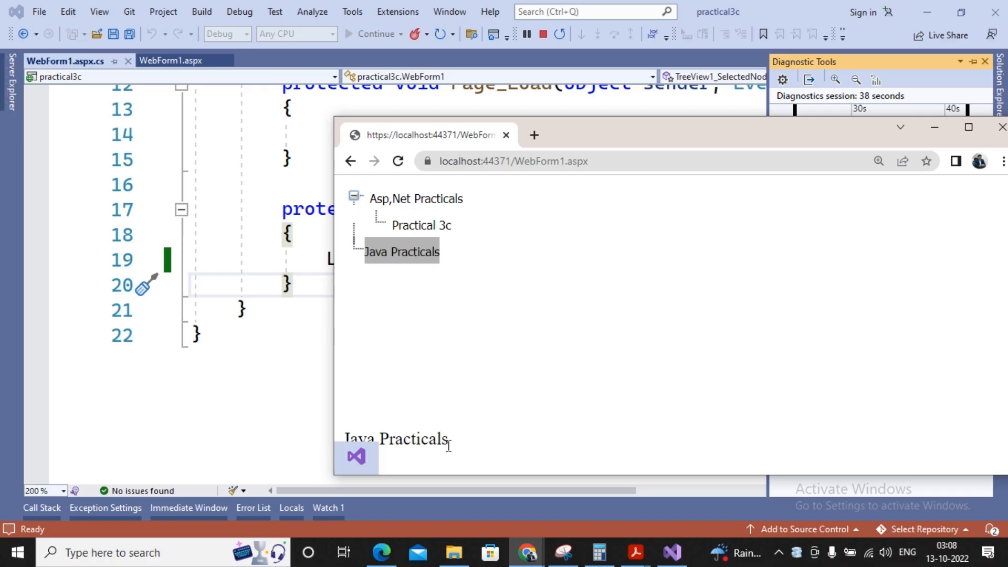
pyautogui.moveTo(531, 319)
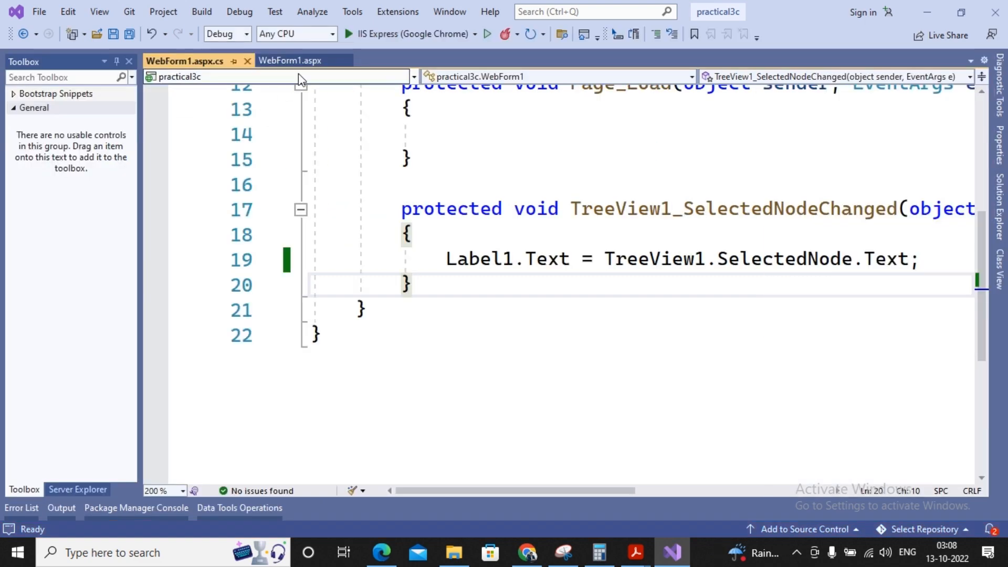
# Return to WebForm1's design surface after rechecking the practicals list
pyautogui.click(290, 61)
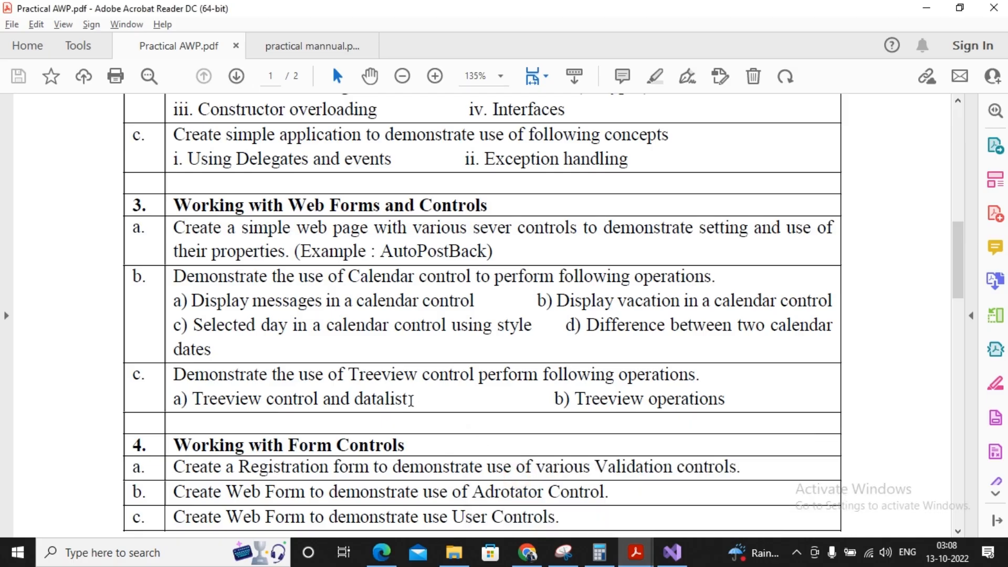
pyautogui.click(670, 552)
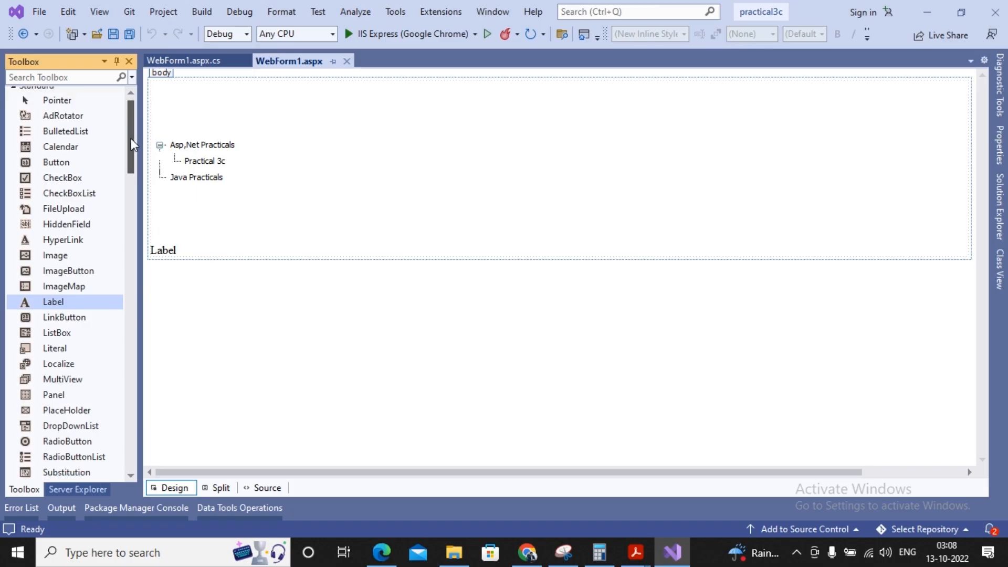
# Place a DataList under the label and add a blank XML File, XMLFile2.xml, to the project
pyautogui.scroll(-3)
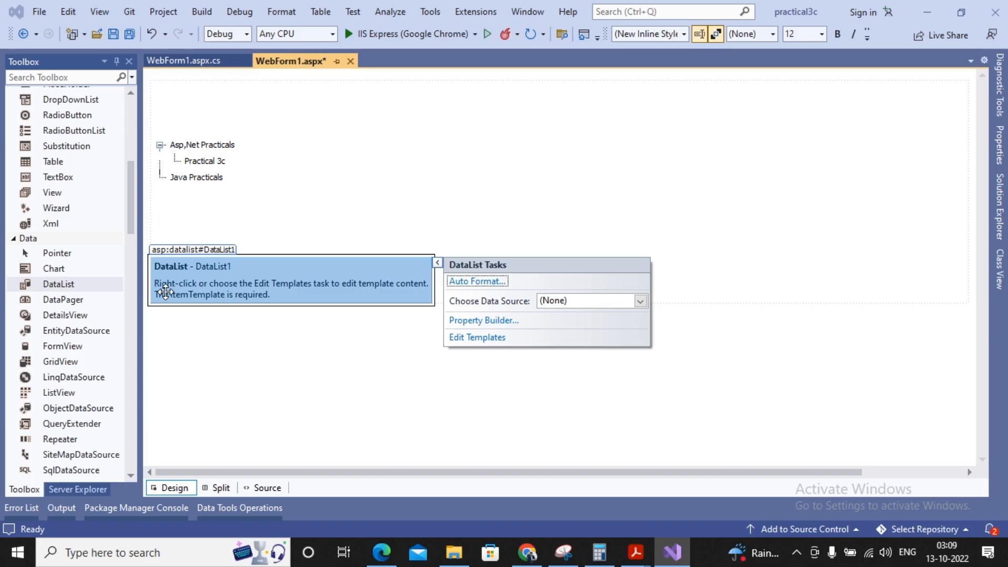
pyautogui.click(997, 203)
pyautogui.write('x')
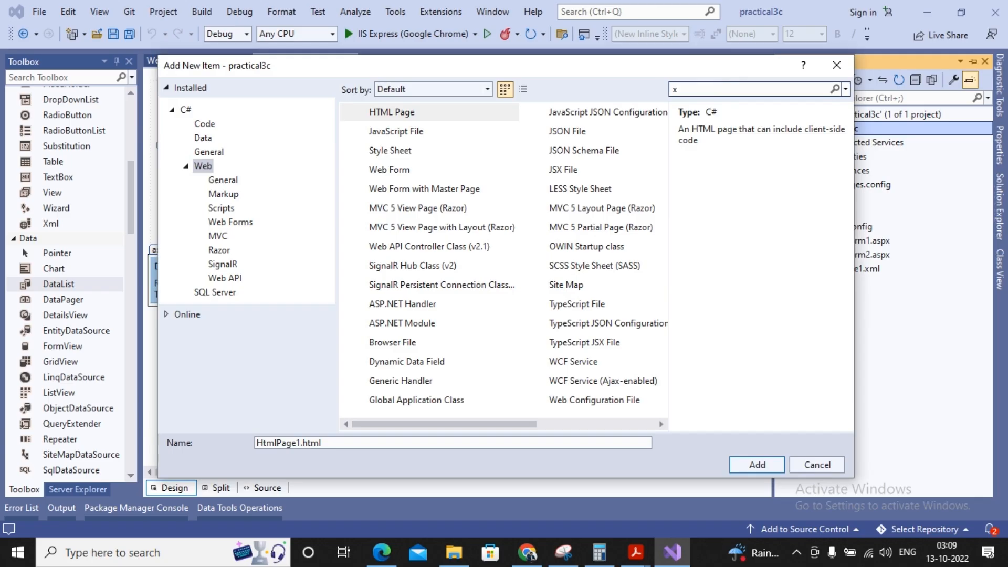
pyautogui.write('ml')
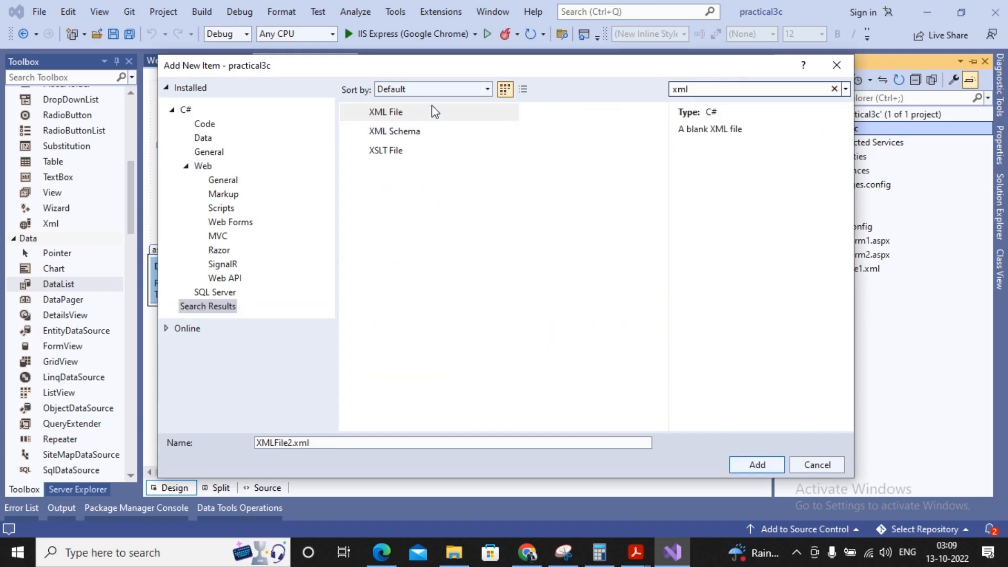
pyautogui.click(756, 465)
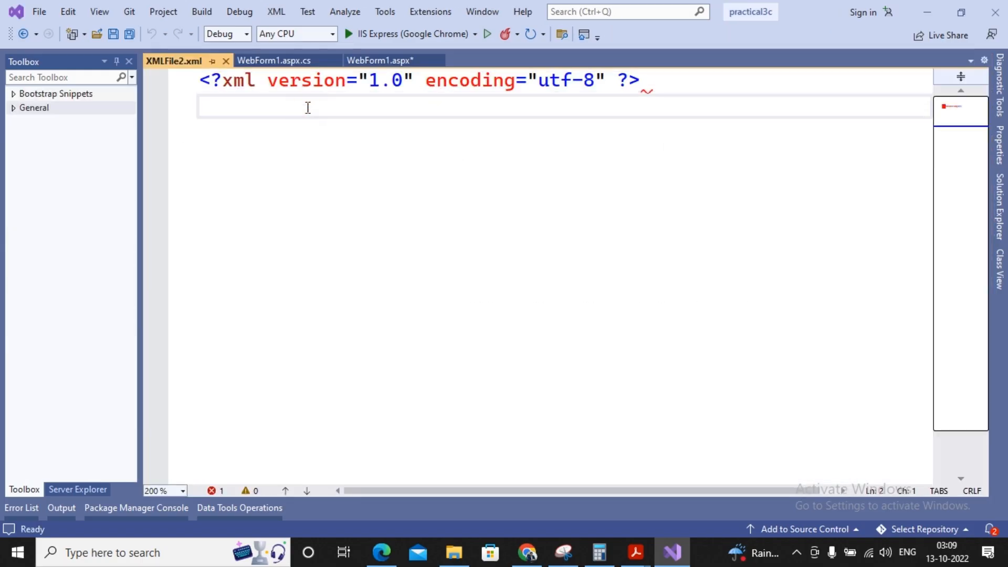
# Write a <students> root with a first student record: sid 1, sname abc, age 20
pyautogui.write('<s')
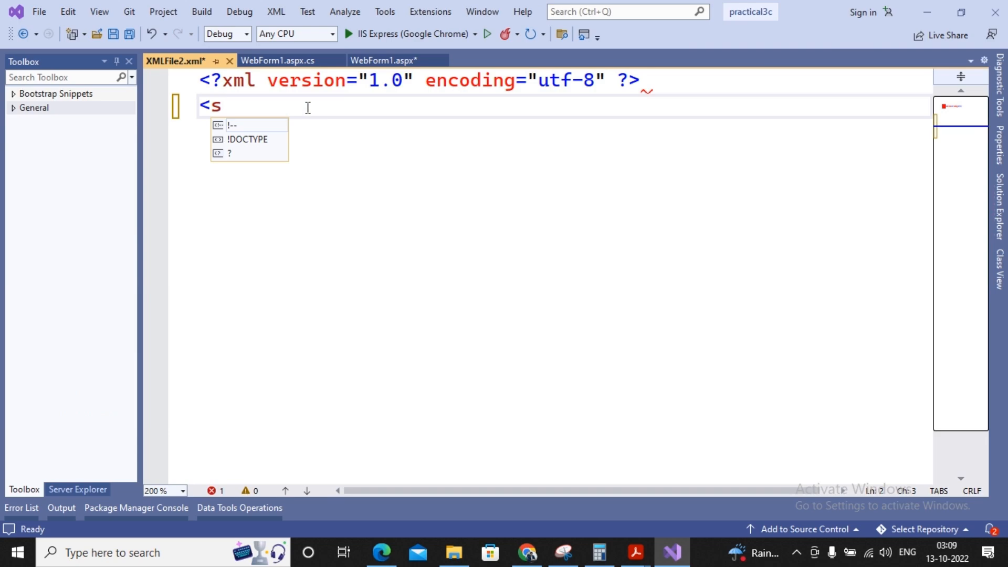
pyautogui.write('tudents')
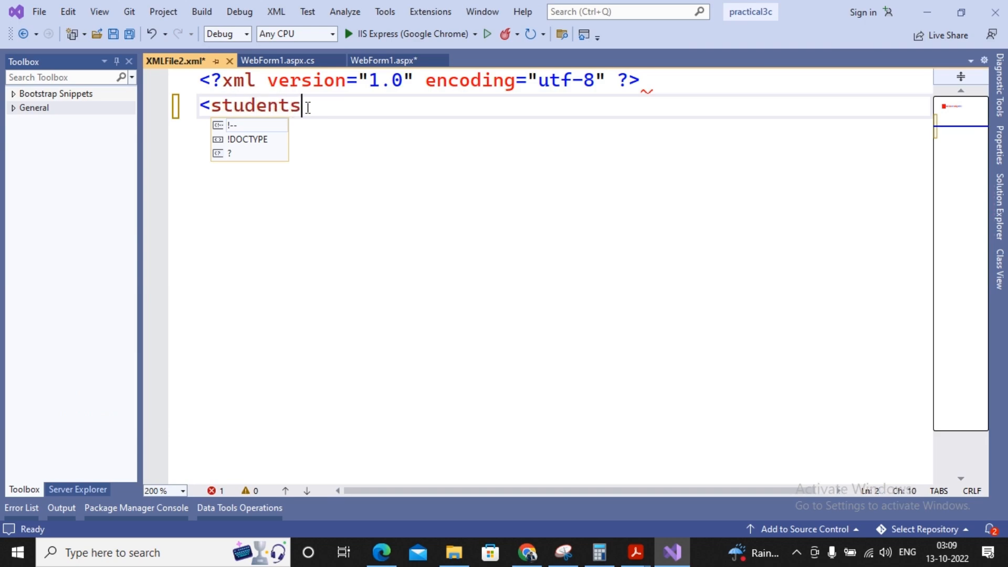
pyautogui.write('>')
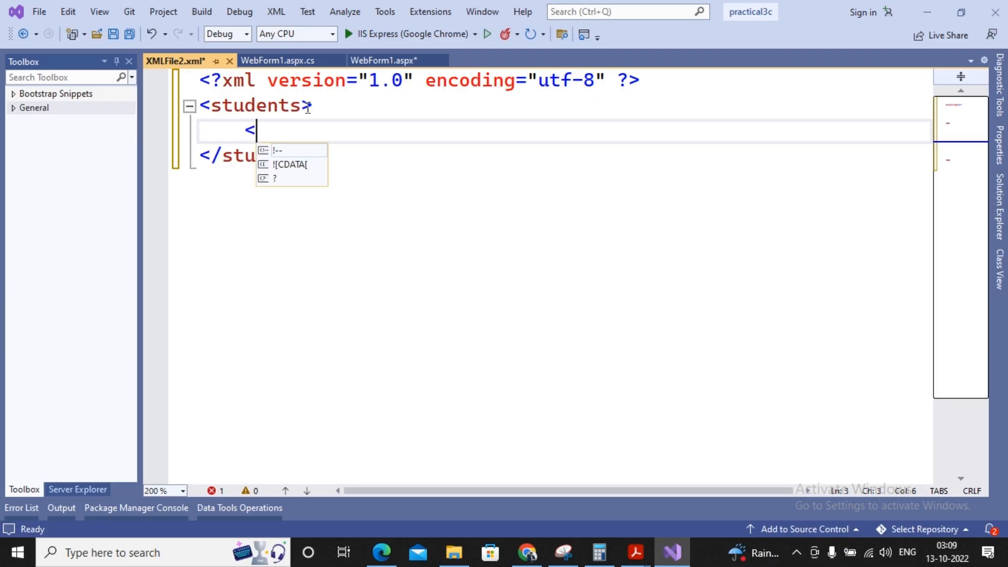
pyautogui.write('student>')
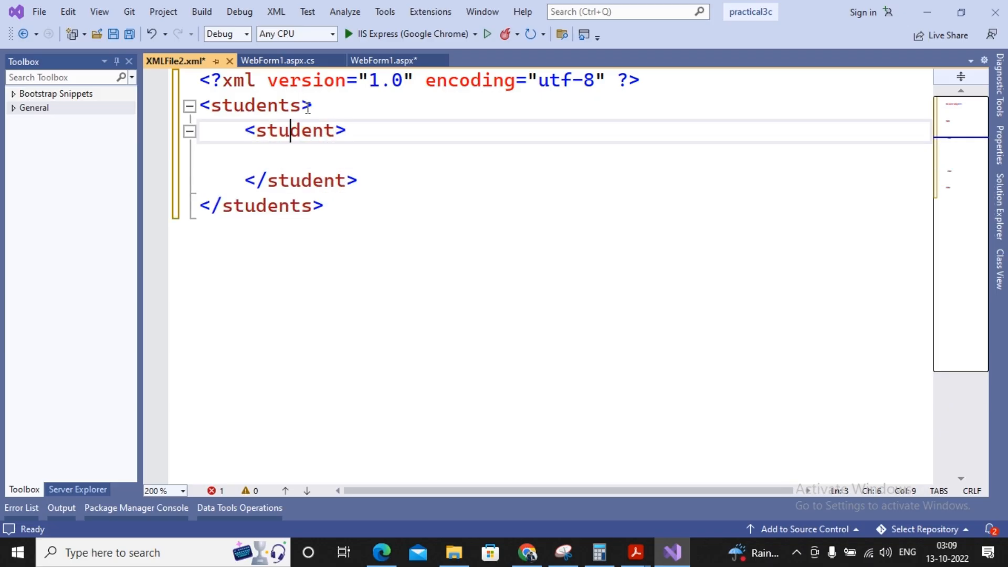
pyautogui.write('sid')
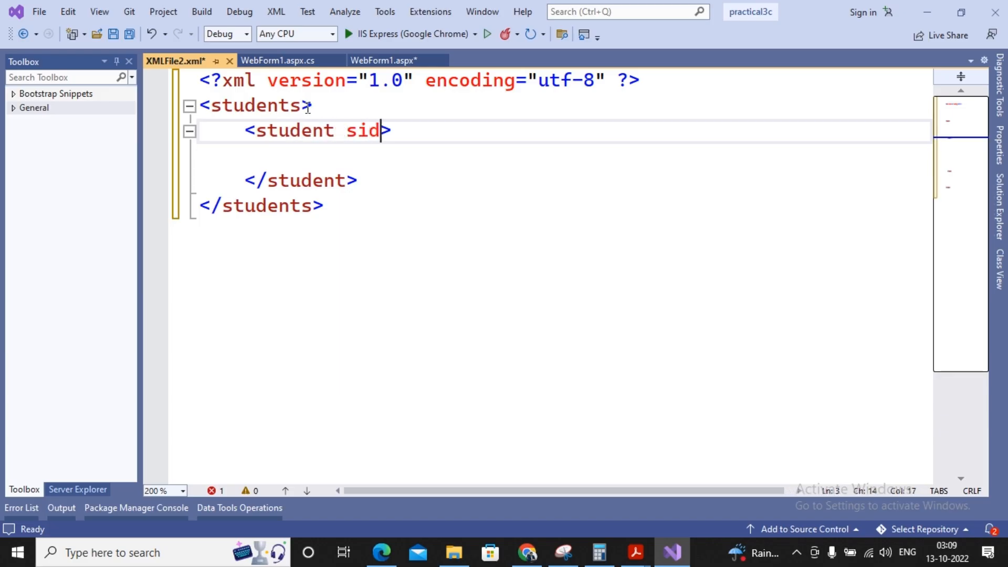
pyautogui.write('="1"')
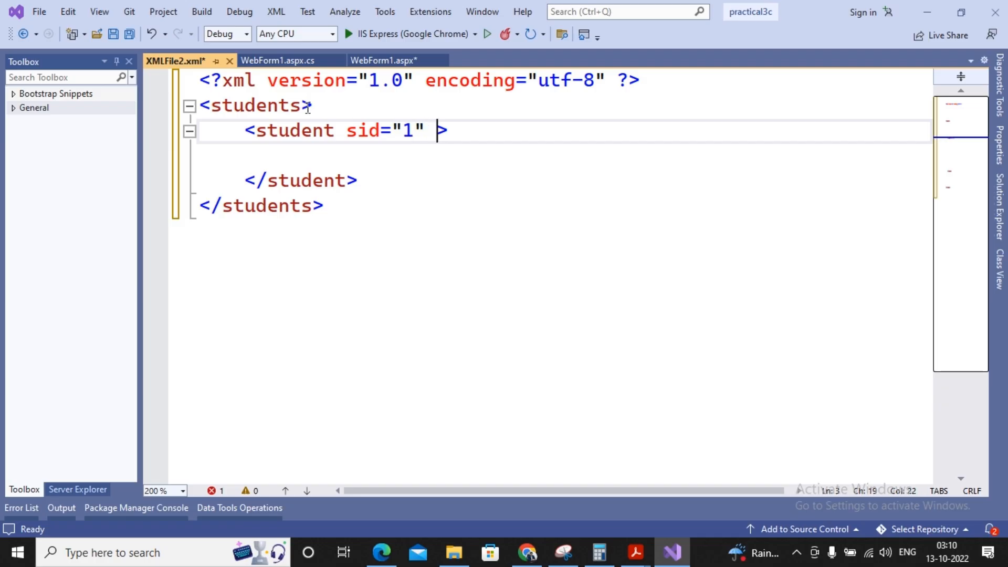
pyautogui.write('sname=""')
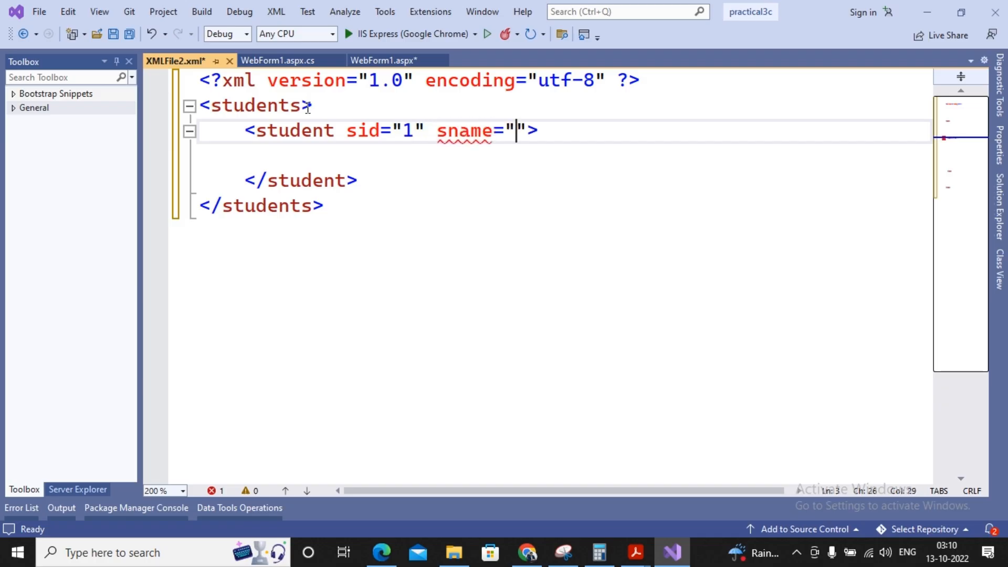
pyautogui.write('abc')
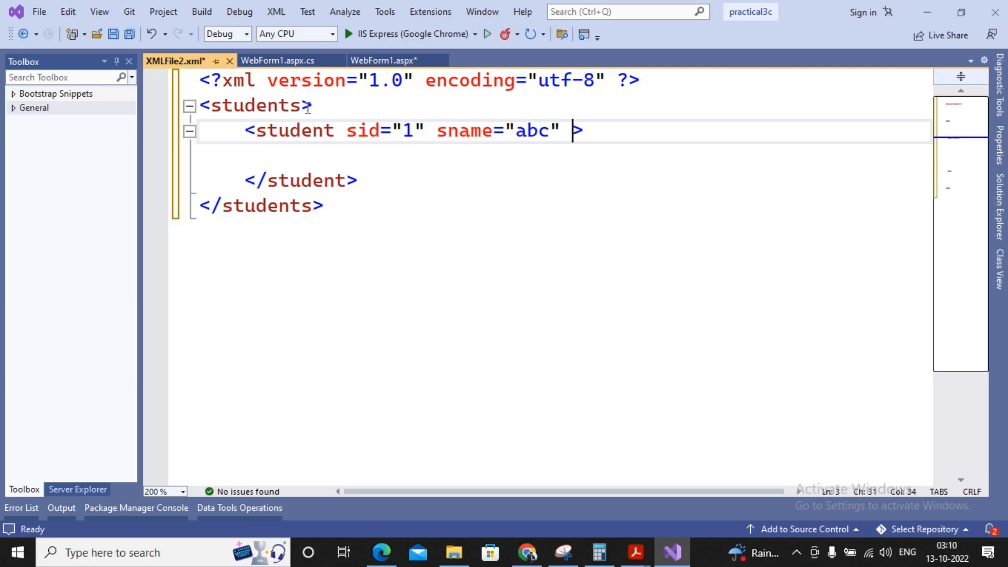
pyautogui.write('age=""')
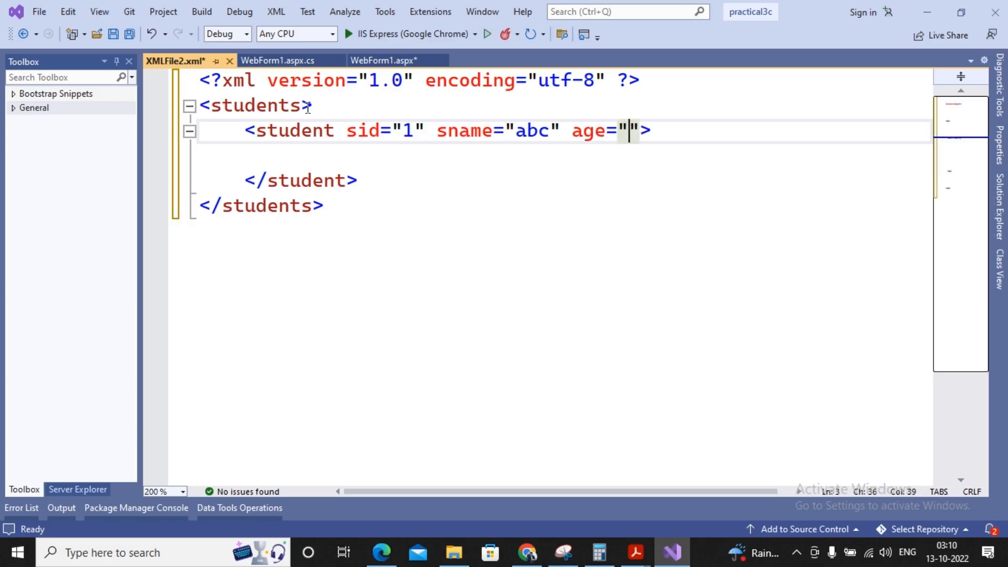
pyautogui.write('20')
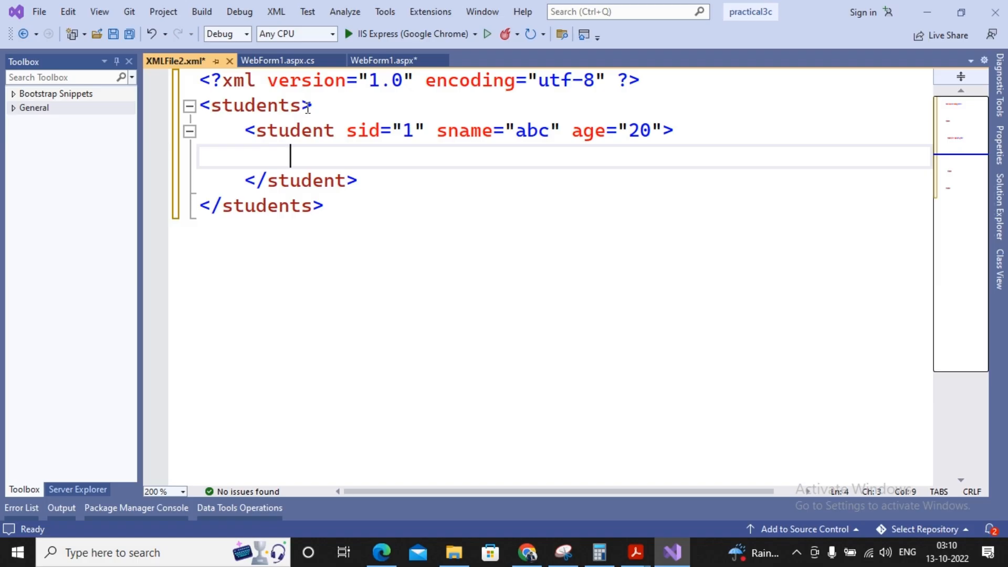
pyautogui.press('Backspace')
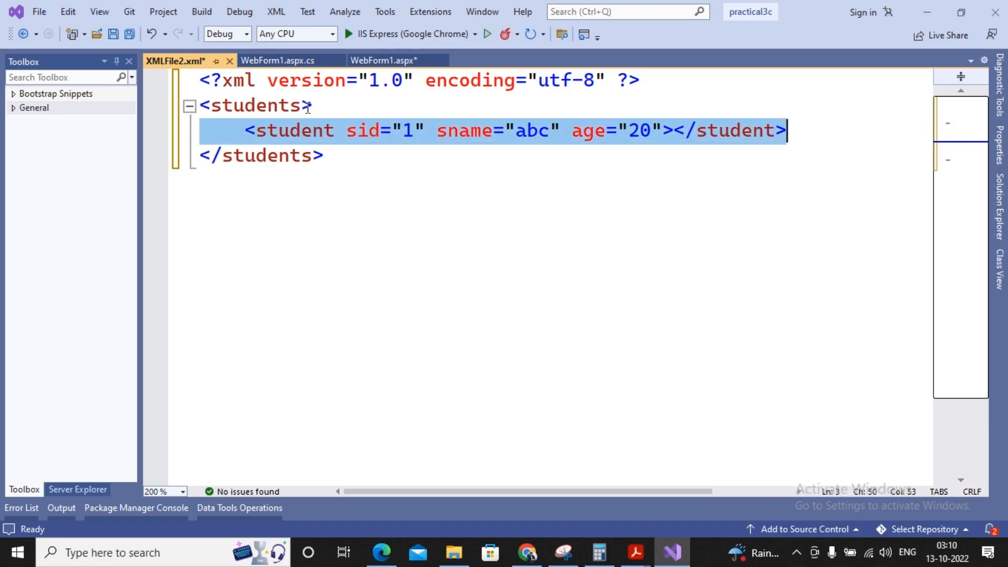
# Add the remaining student records on new lines, including one named xyz with age 20
pyautogui.press('Enter')
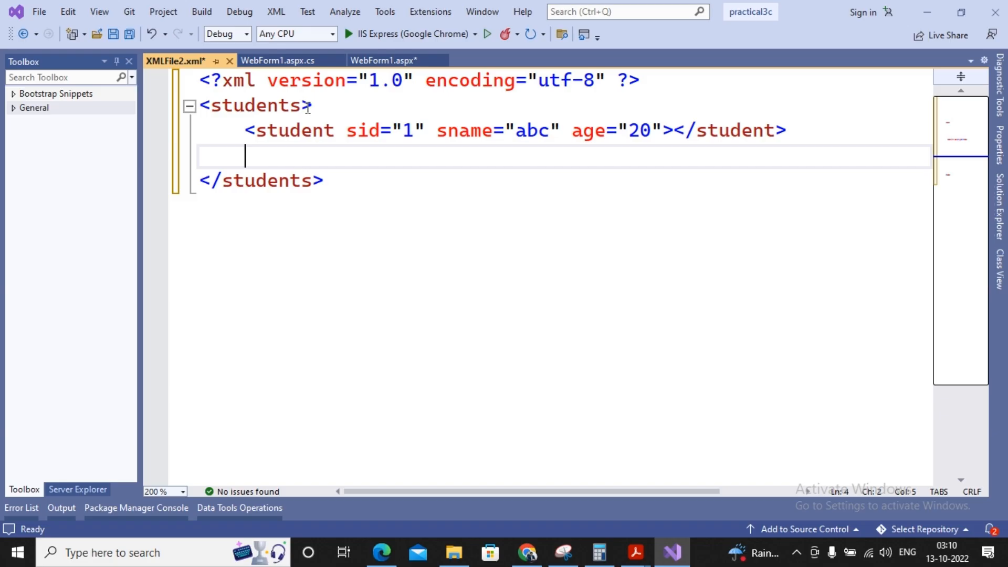
pyautogui.write('<student sid="1" sname="abc" age="20"></student>')
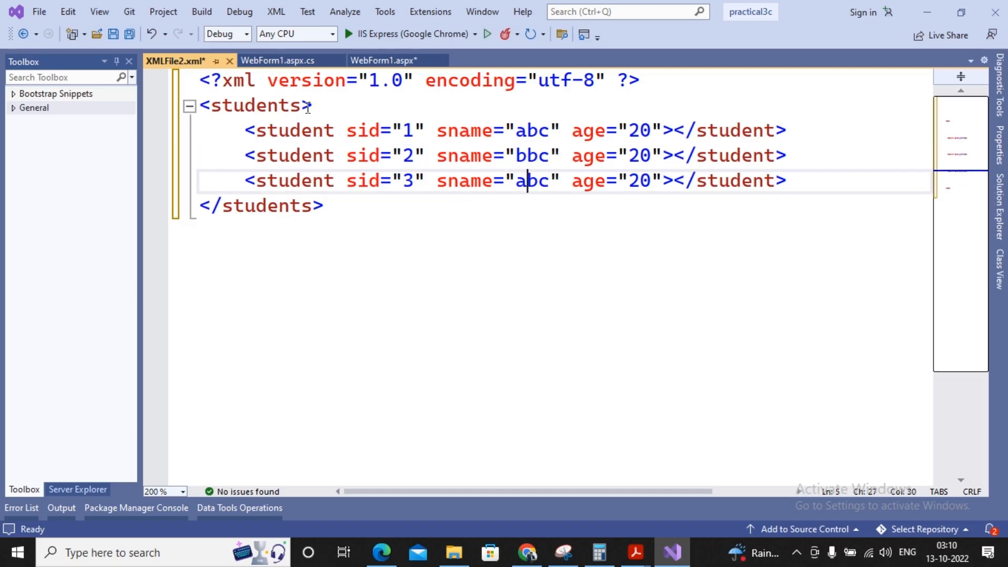
pyautogui.write('xyz')
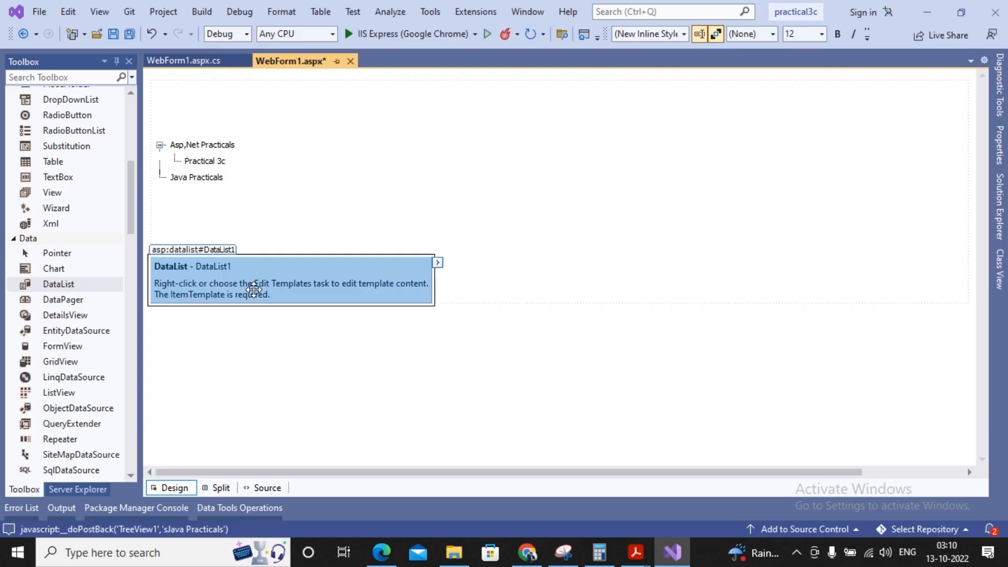
# Start a new data source for the DataList and choose XML File as its type
pyautogui.click(437, 263)
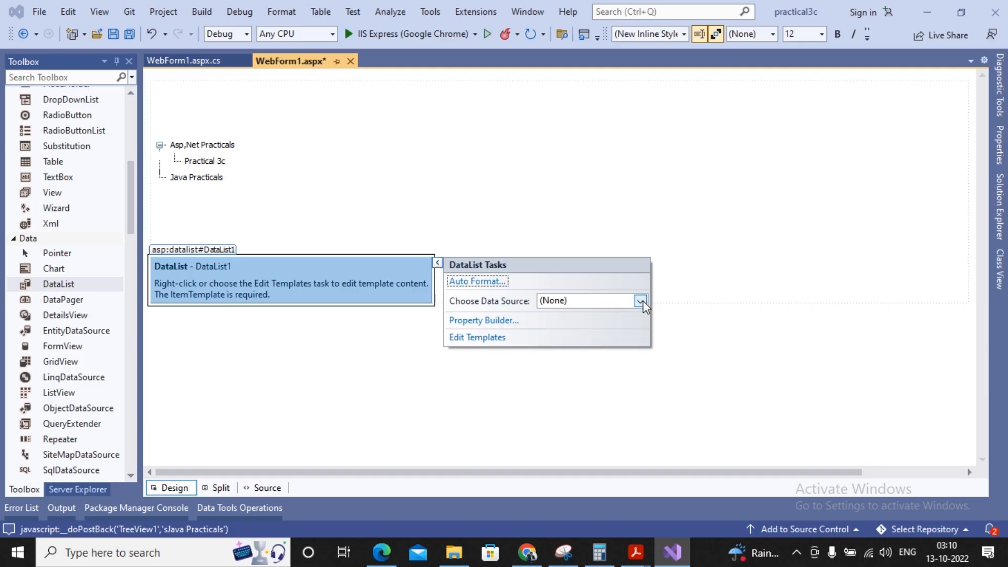
pyautogui.click(641, 301)
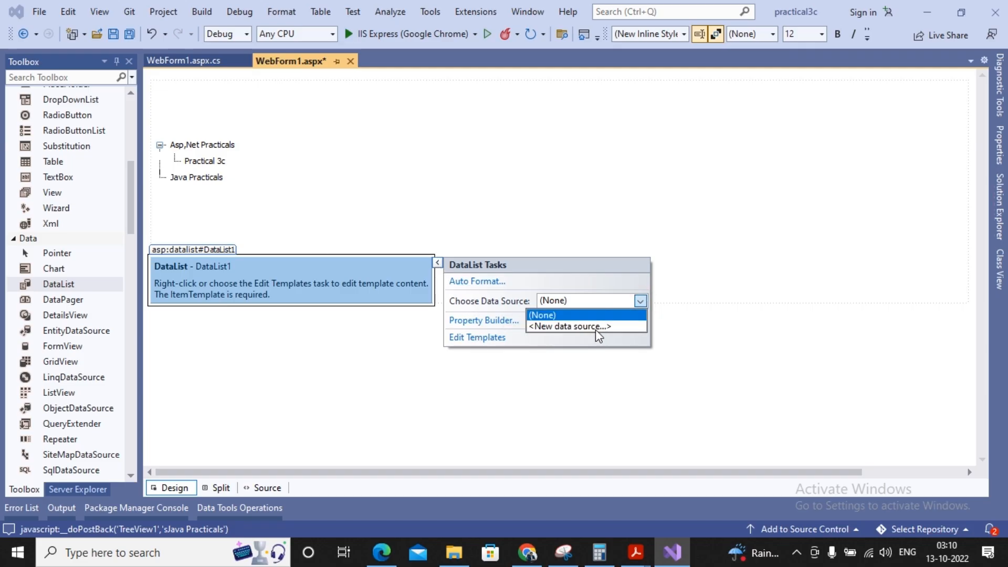
pyautogui.click(569, 327)
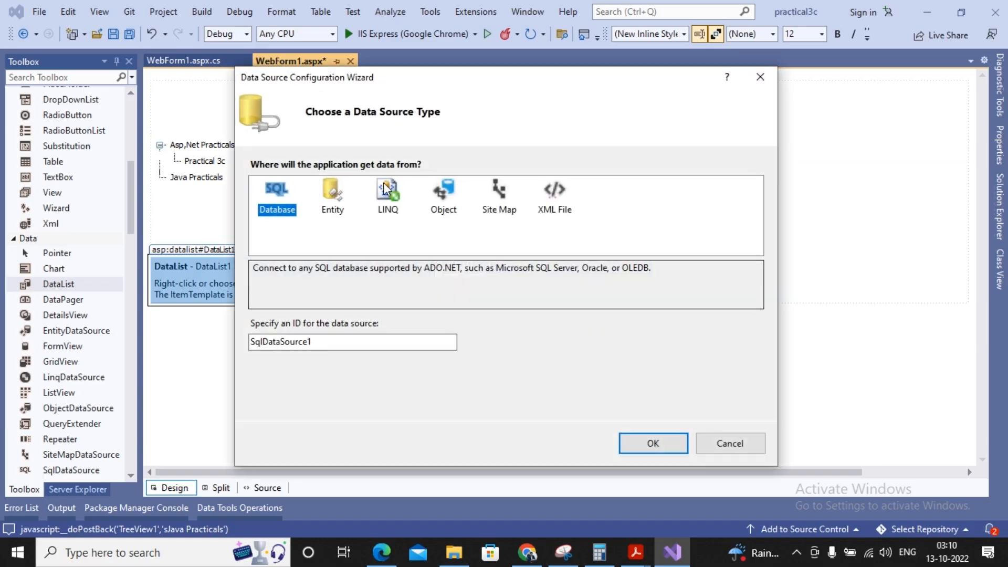
pyautogui.click(554, 195)
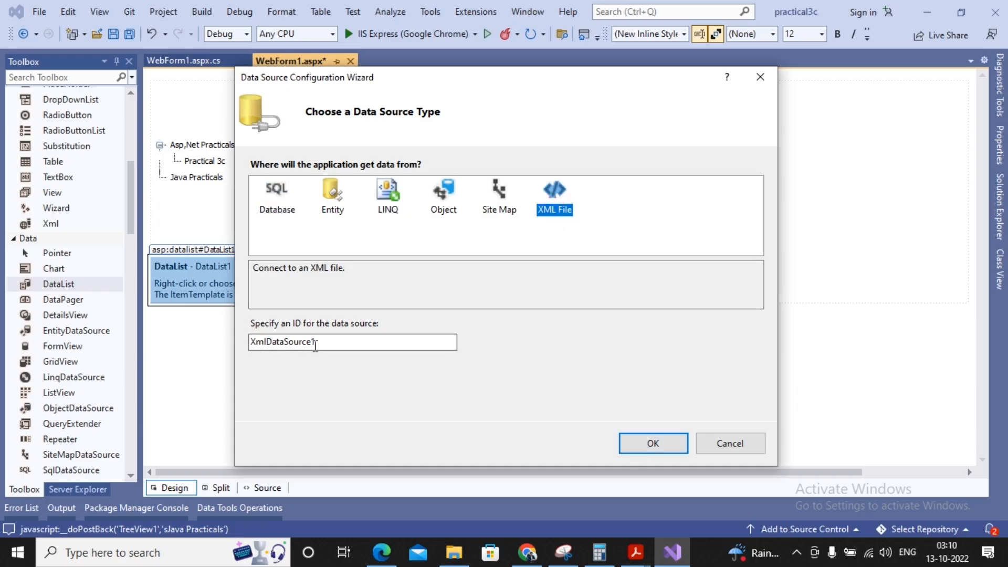
pyautogui.click(631, 443)
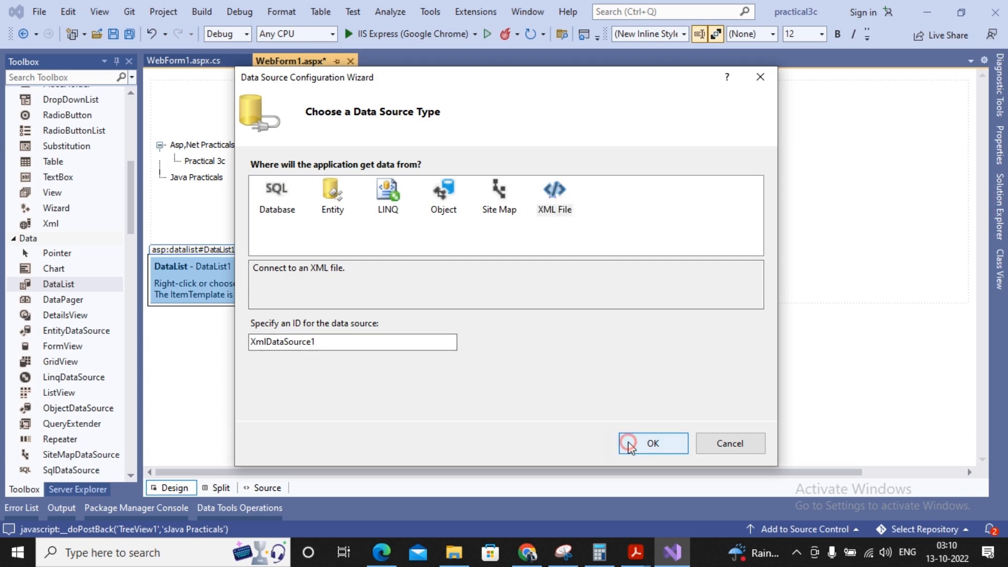
# Point the XmlDataSource1 at XMLFile2.xml and finish the wizard
pyautogui.click(631, 443)
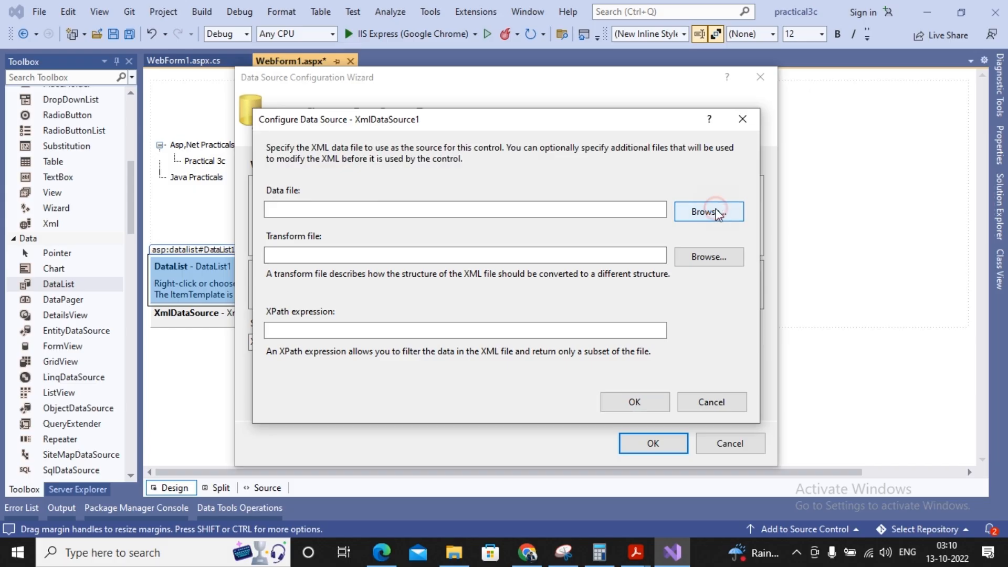
pyautogui.click(709, 213)
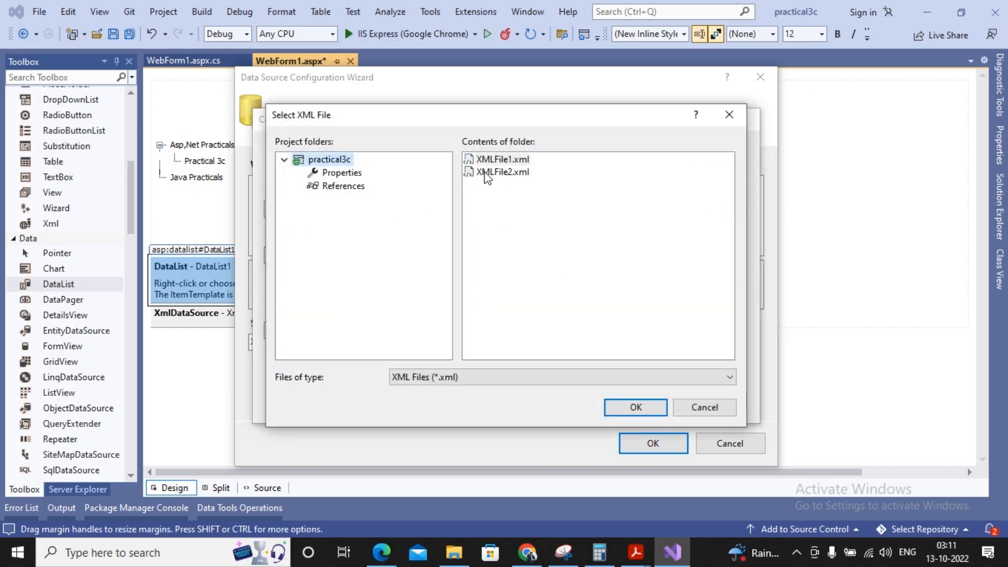
pyautogui.click(500, 173)
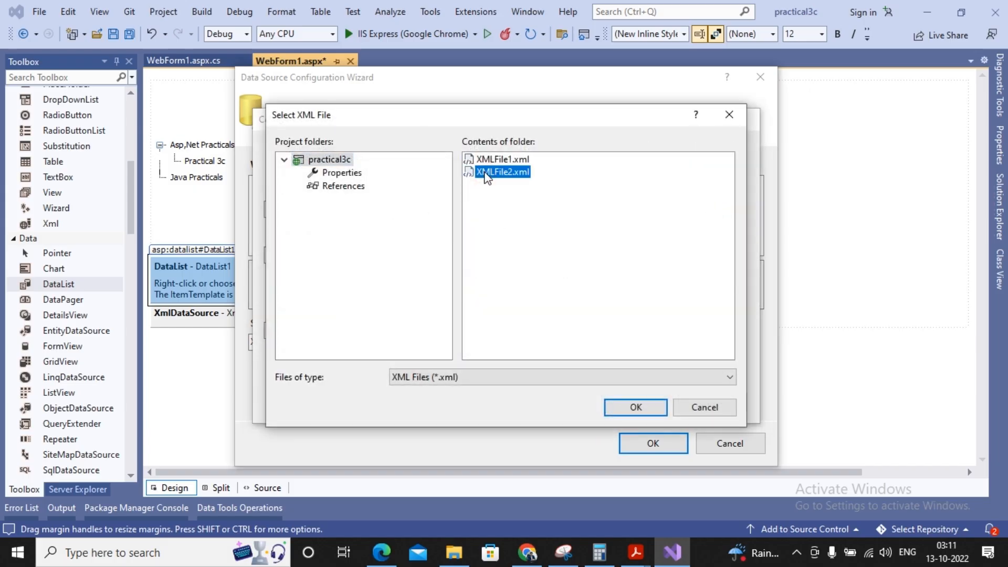
pyautogui.click(636, 407)
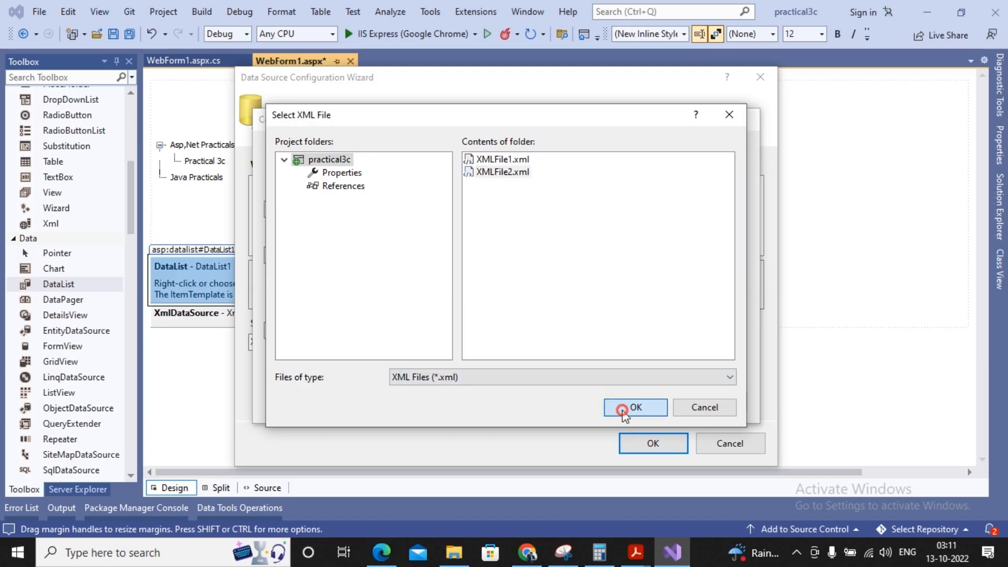
pyautogui.click(622, 407)
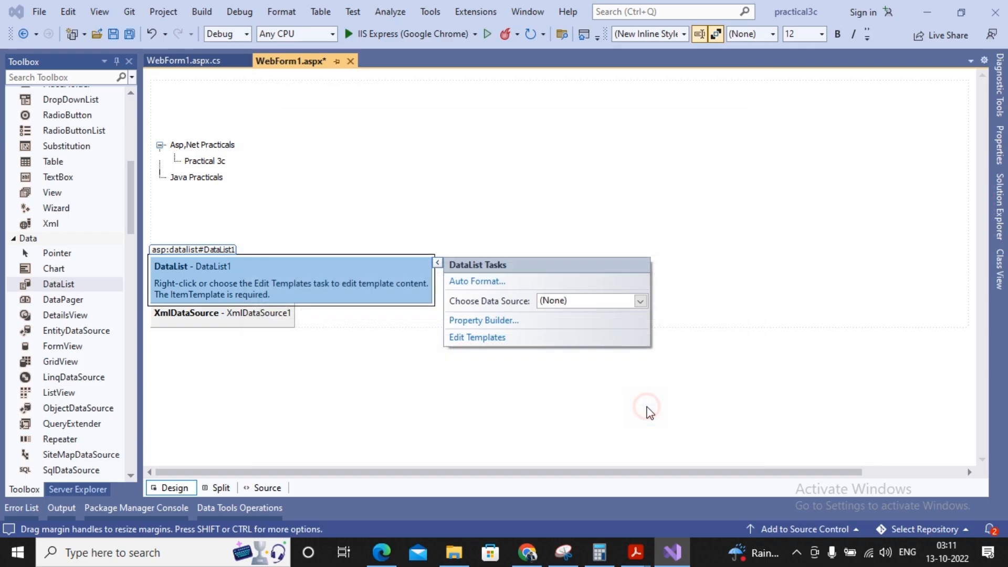
# Close the DataList tasks and run the page with IIS Express in Chrome
pyautogui.click(639, 300)
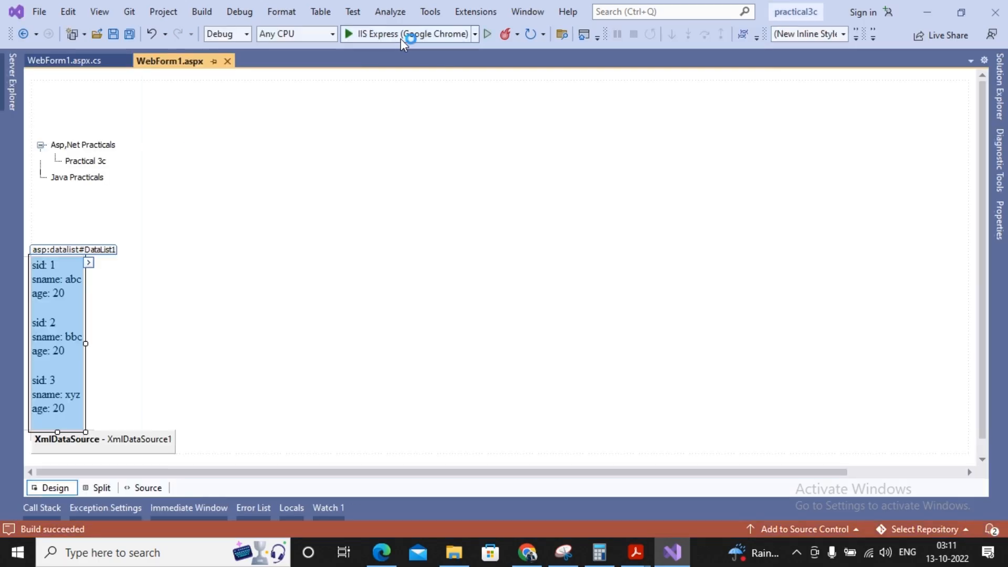
pyautogui.click(347, 34)
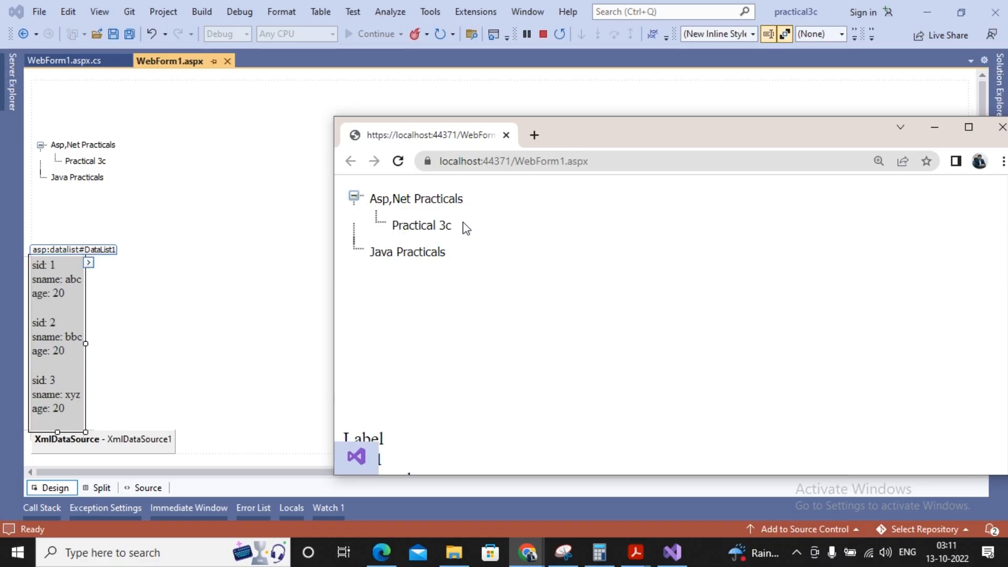
# Select a practicals tree node and view the three student records listed below it
pyautogui.click(415, 198)
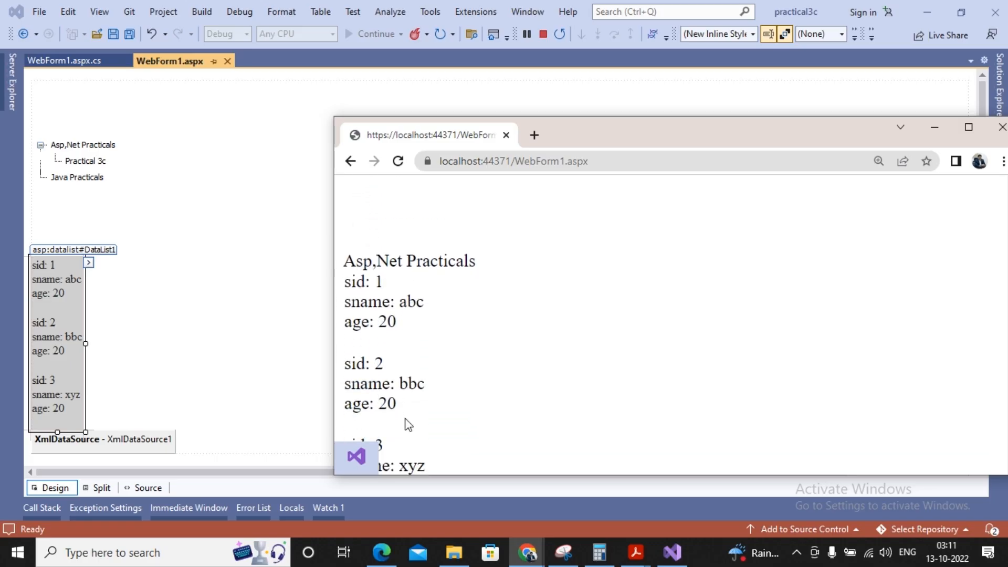
pyautogui.scroll(-3)
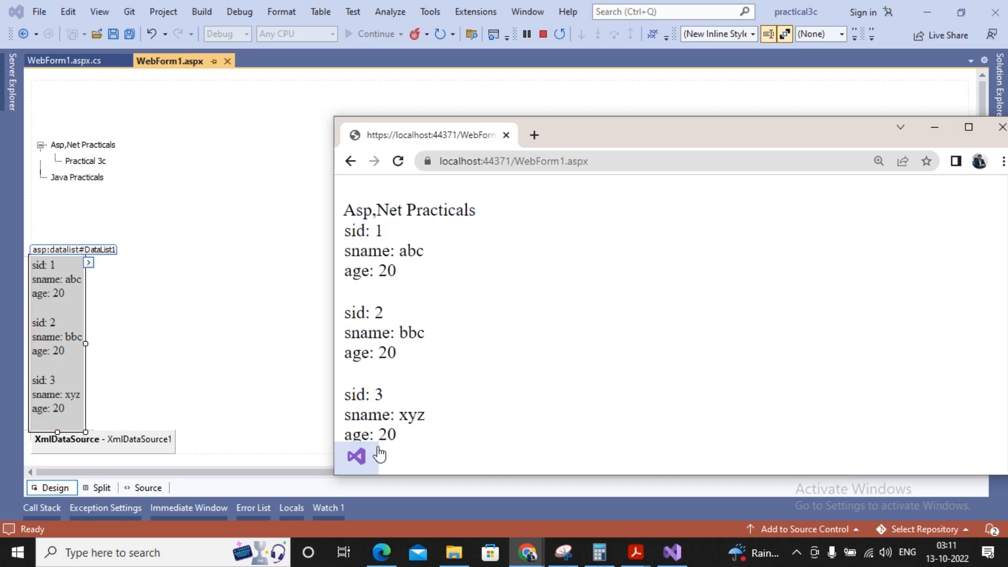